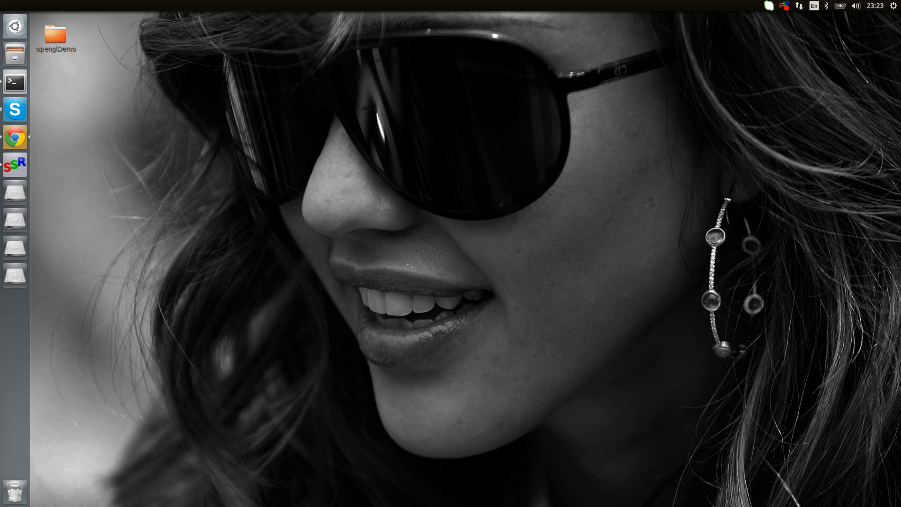
- Open a Terminal and enter sudo apt-get install doxygen doxygen-gui
click(15, 82)
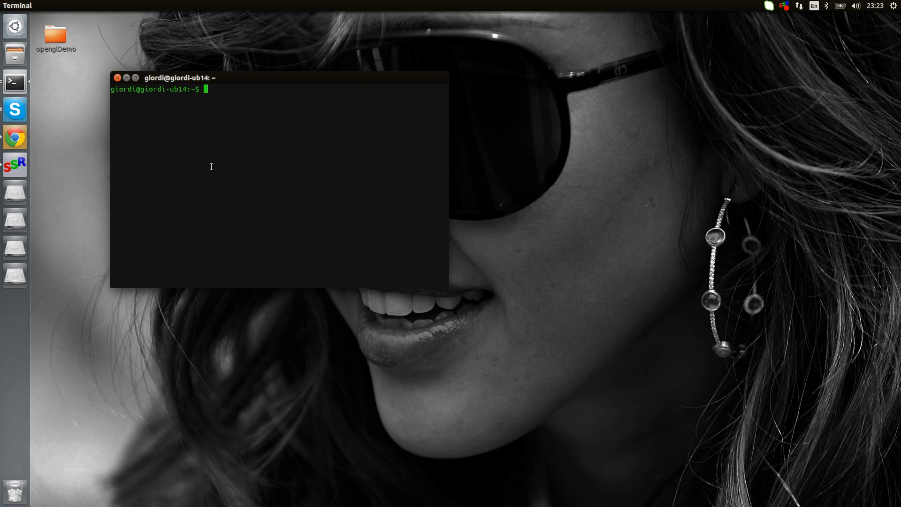
text(a)
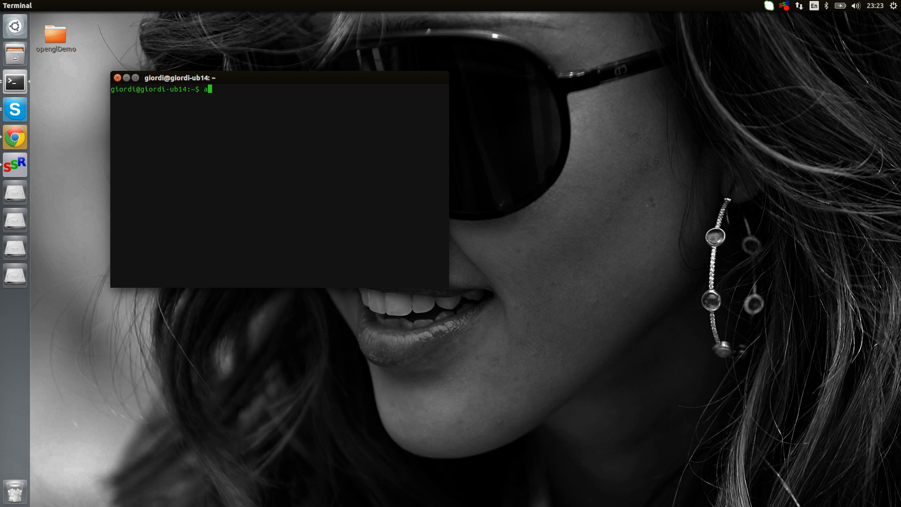
text(su)
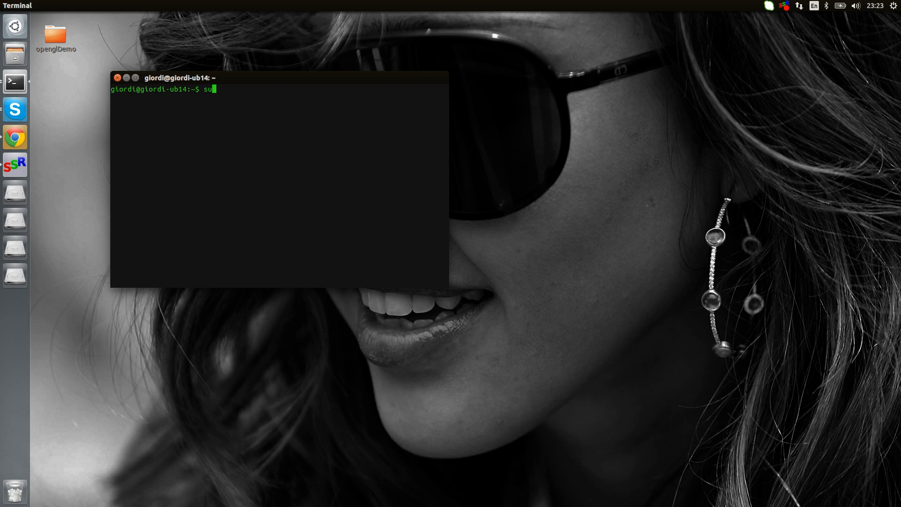
text(do apt-get)
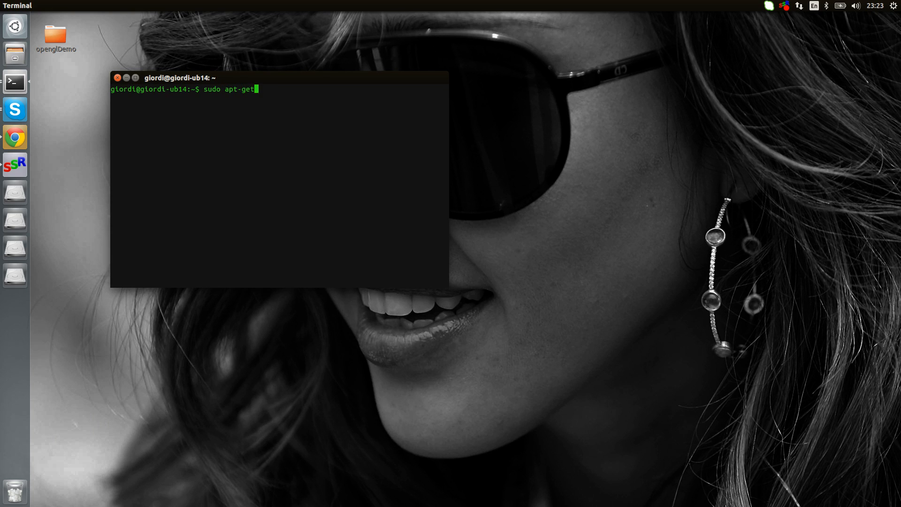
text(install d)
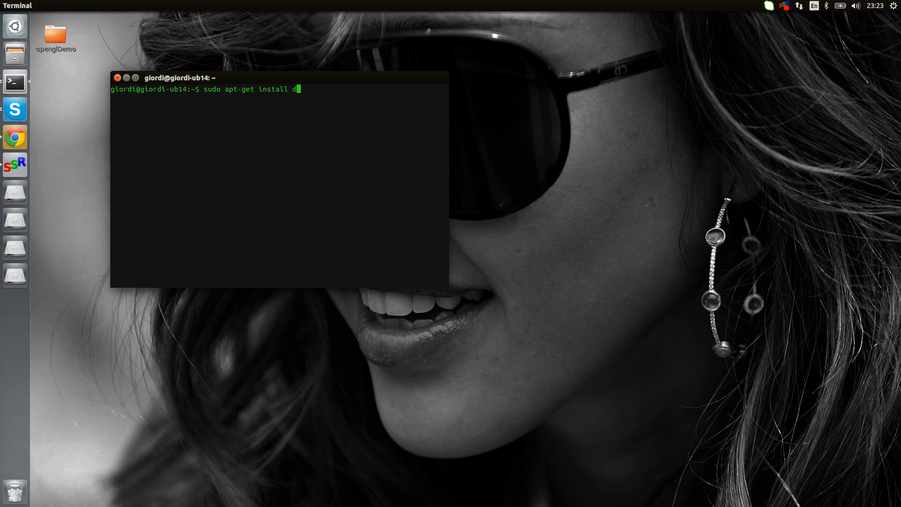
text(oxygen do)
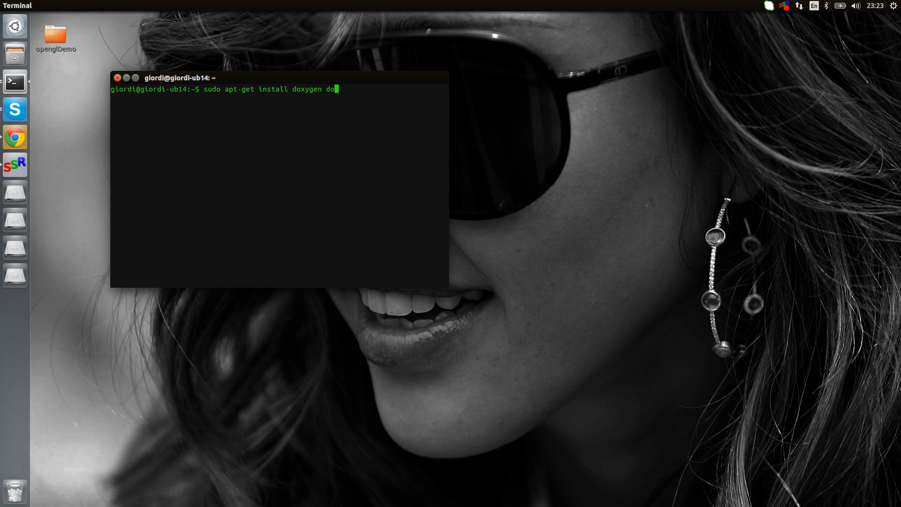
text(xygen-)
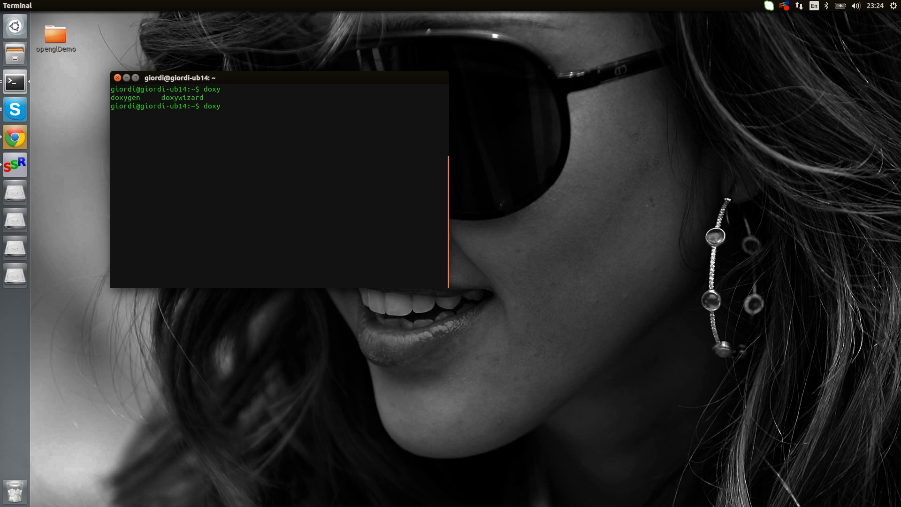
- Change into the ~/WORK_IN_PROGRESS/dynamics/titanengine project folder
key(BackSpace)
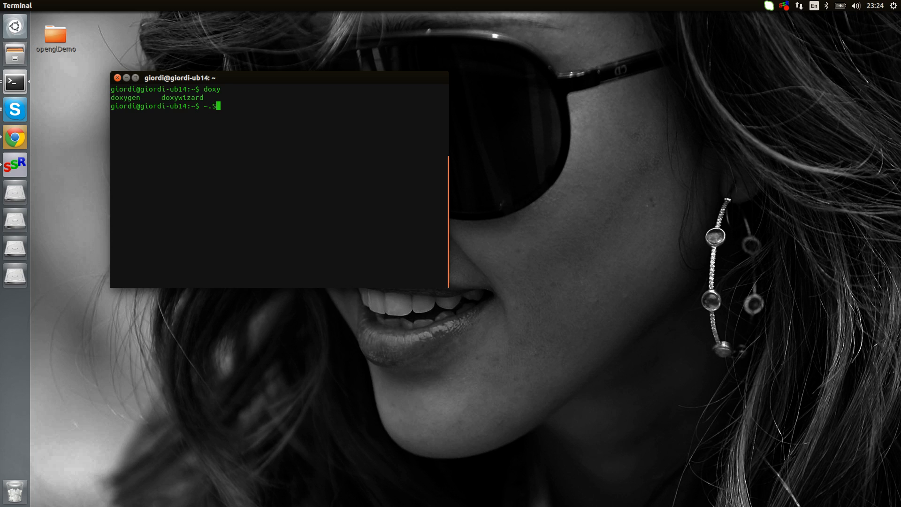
text(/DO)
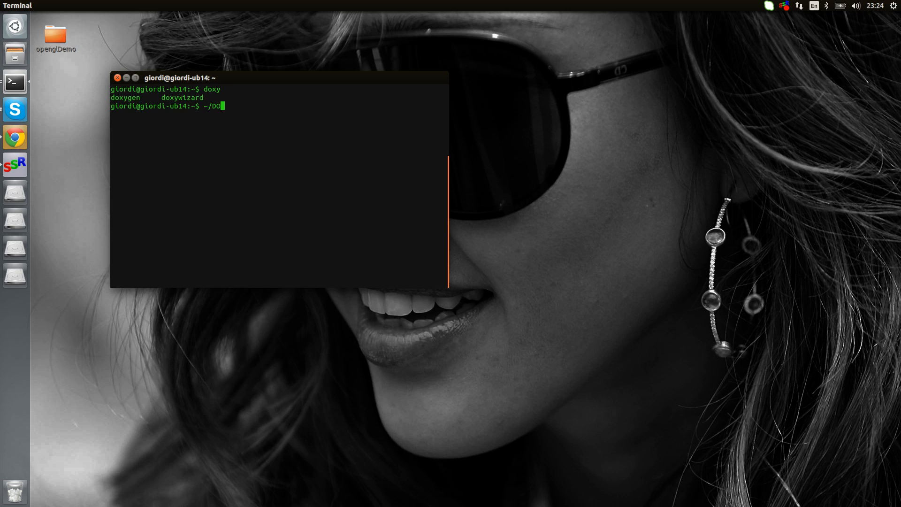
key(Tab)
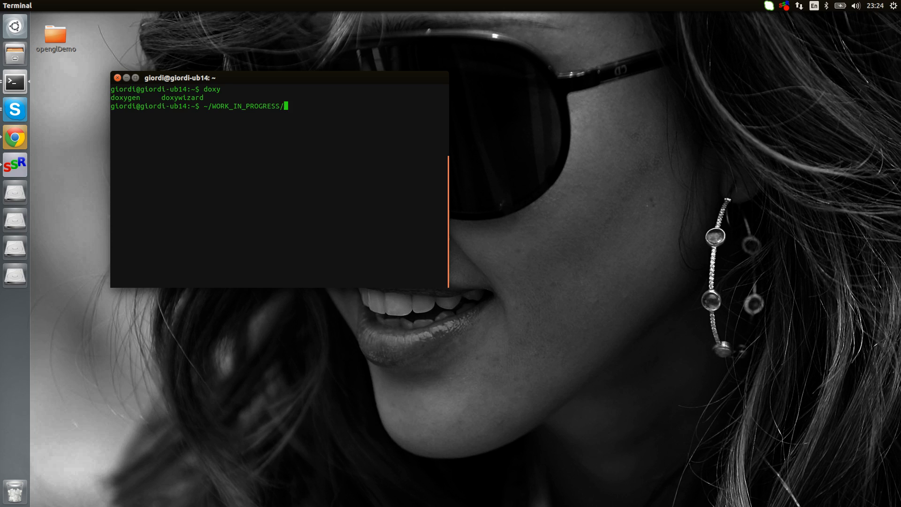
text(dynamics/)
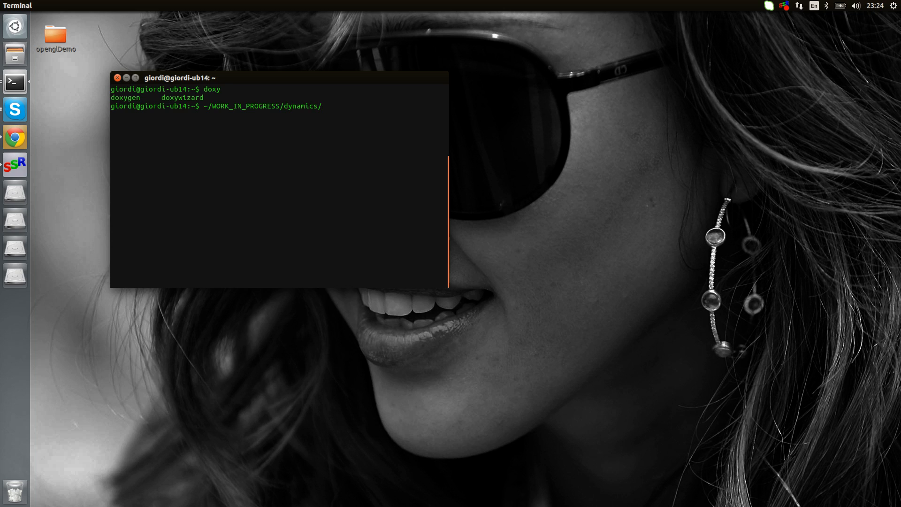
text(titanengine)
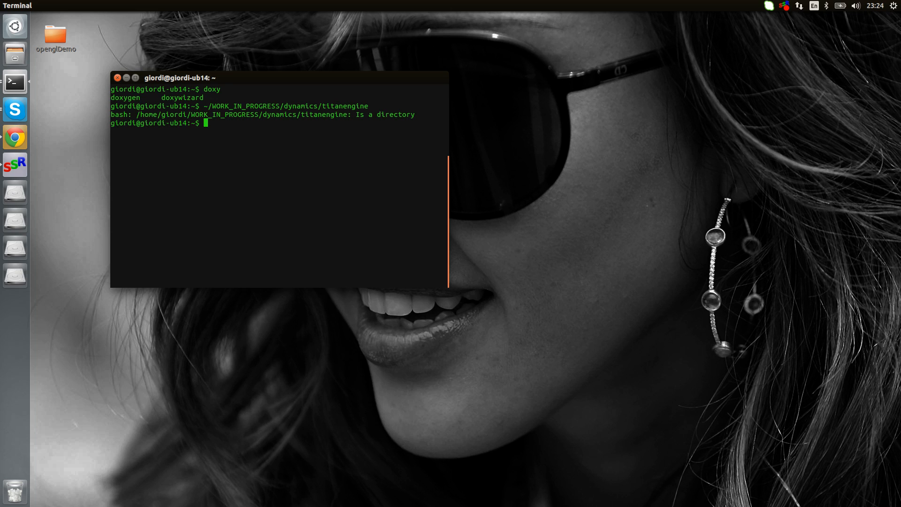
key(Up)
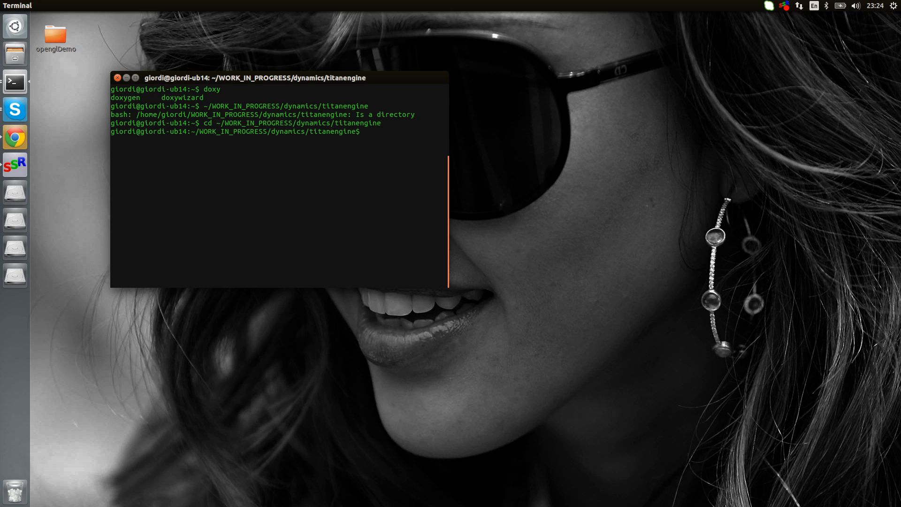
- Create a doc directory inside titanengine with mkdir
text(mkd)
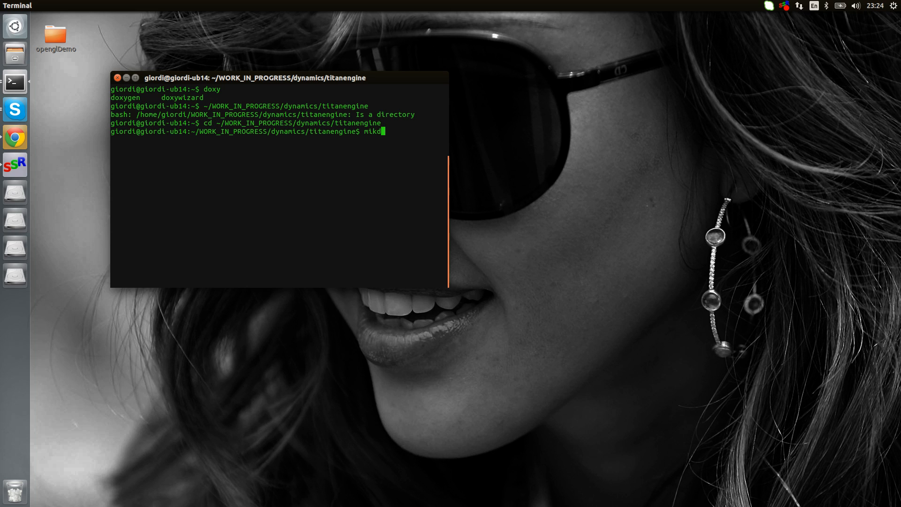
text(ir)
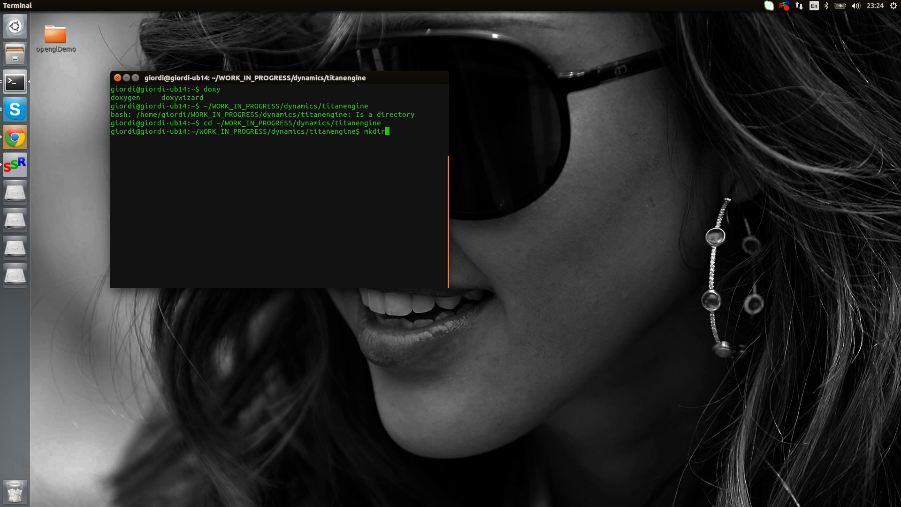
text(doc)
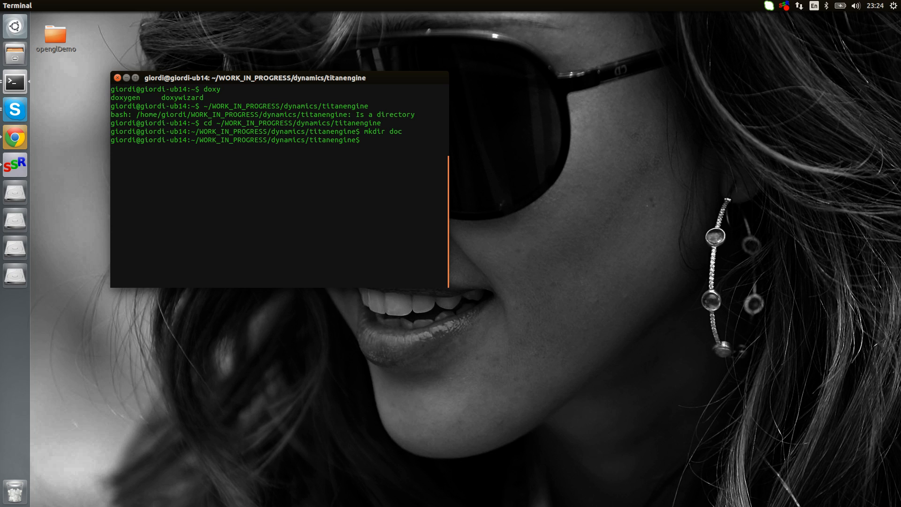
- Launch doxywizard from the terminal
text(doxy)
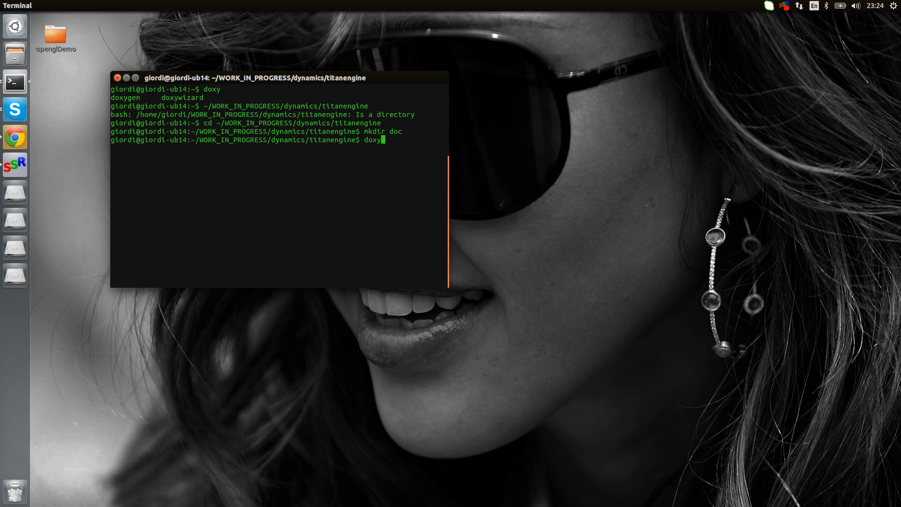
key(Tab)
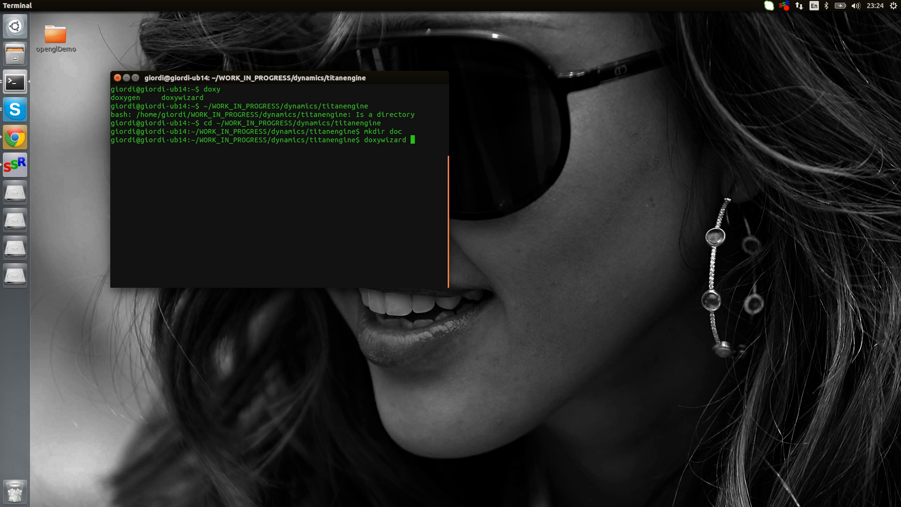
key(Return)
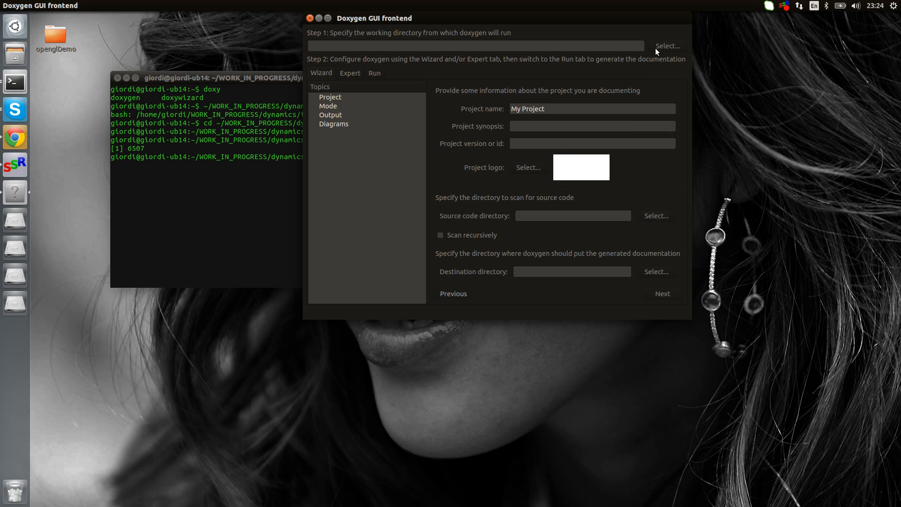
- Set titanengine as working directory, project name TitanEngine and version 1.00
click(667, 46)
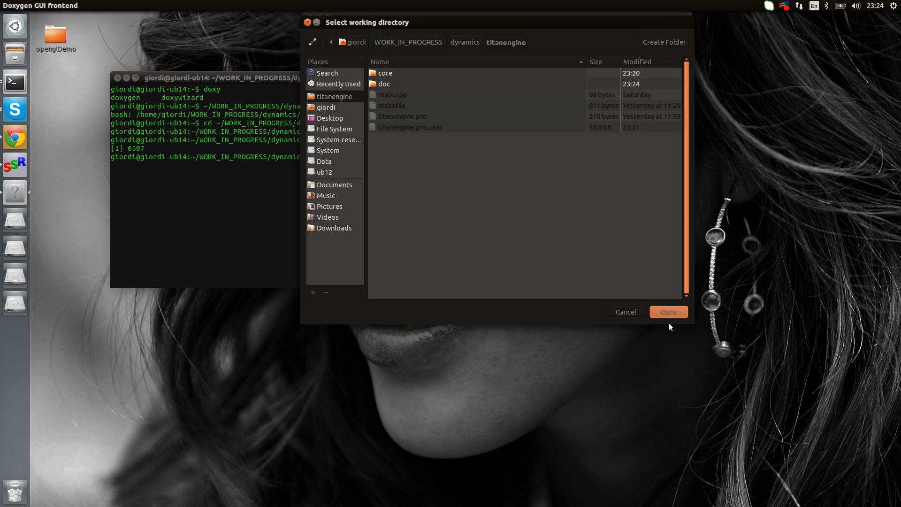
click(668, 312)
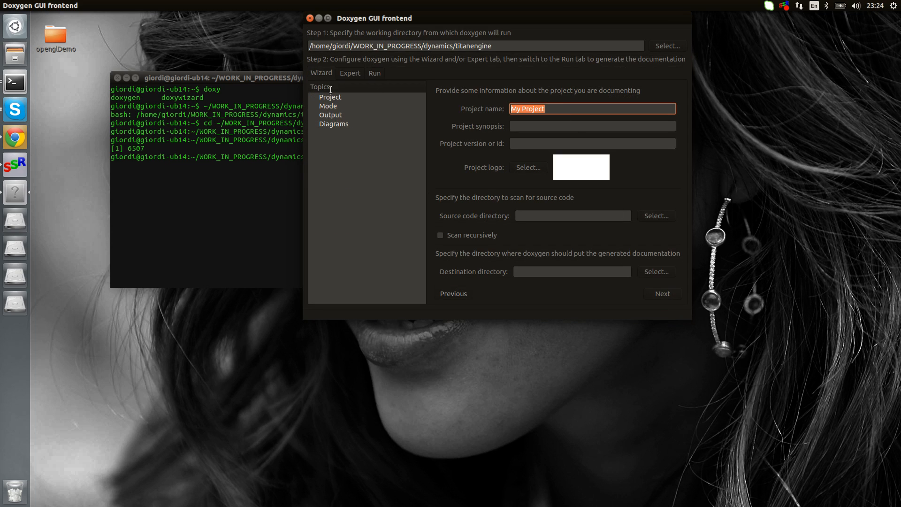
text(T)
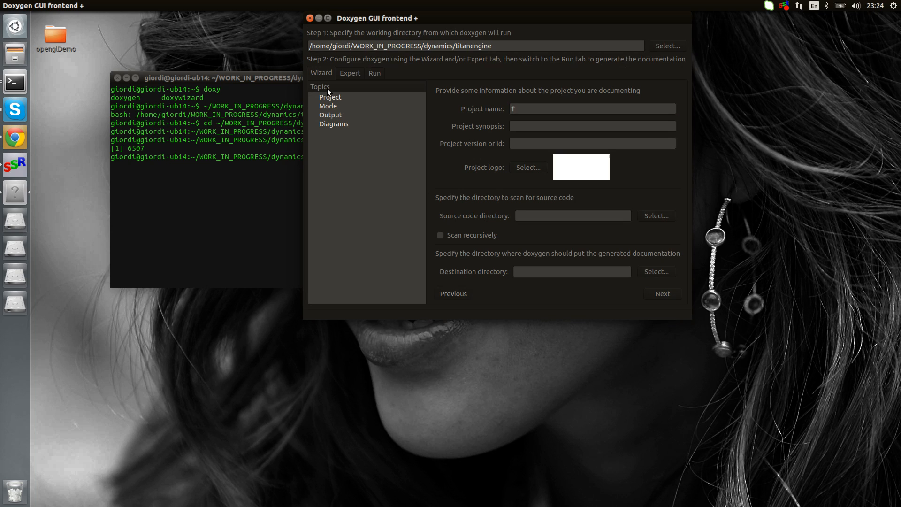
mouse_move(577, 100)
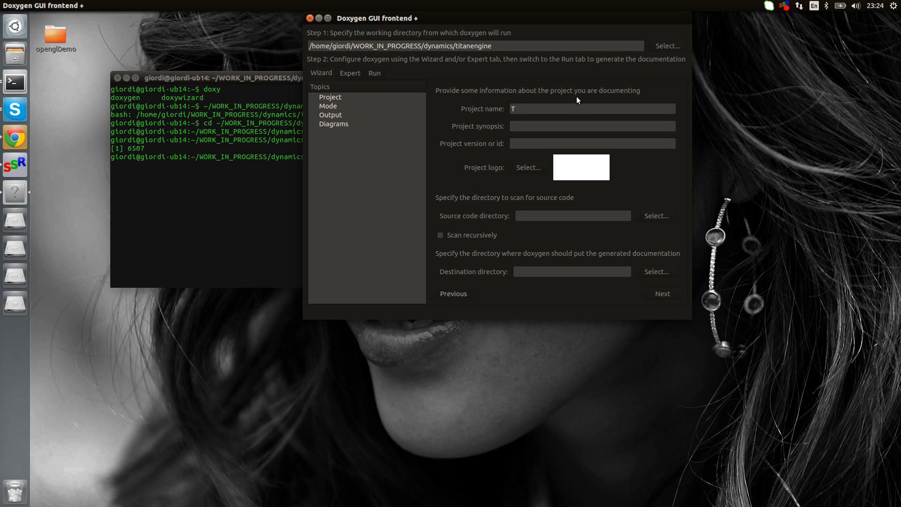
text(itanEngine)
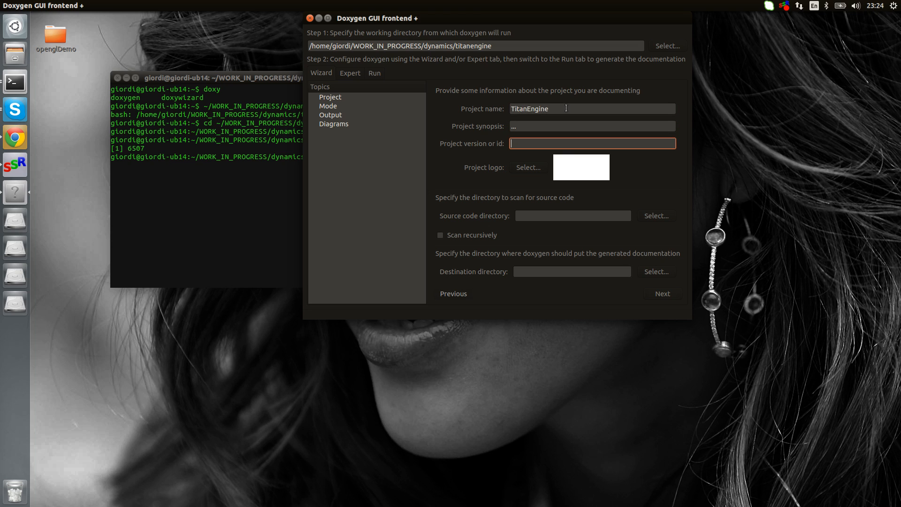
text(1.00)
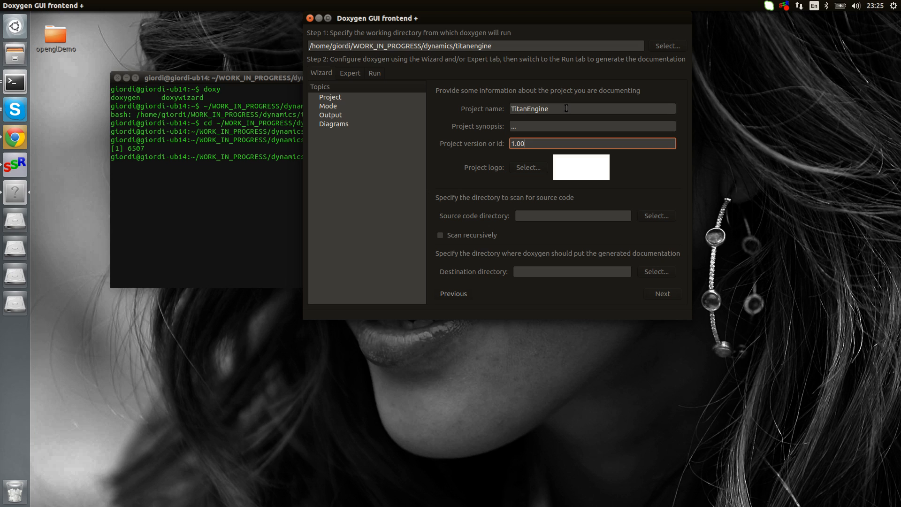
- Use titanengine as the source directory, scanned recursively
click(571, 215)
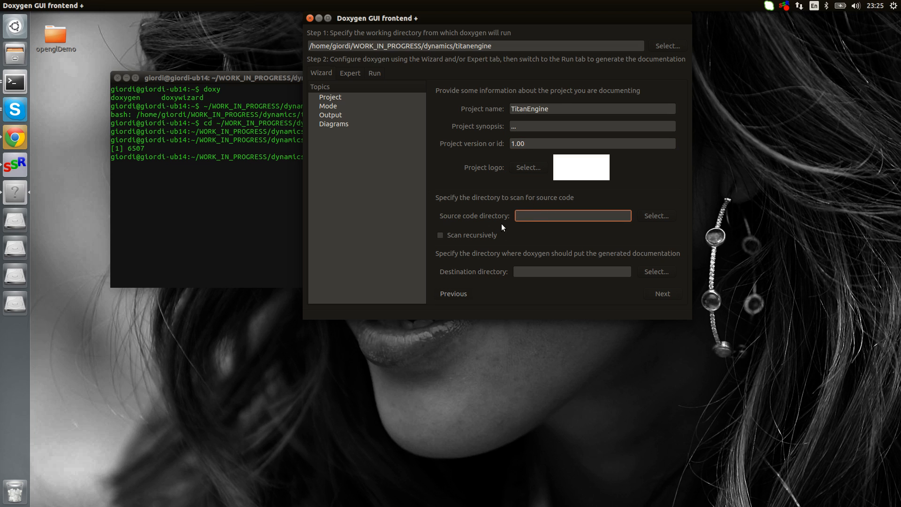
click(656, 216)
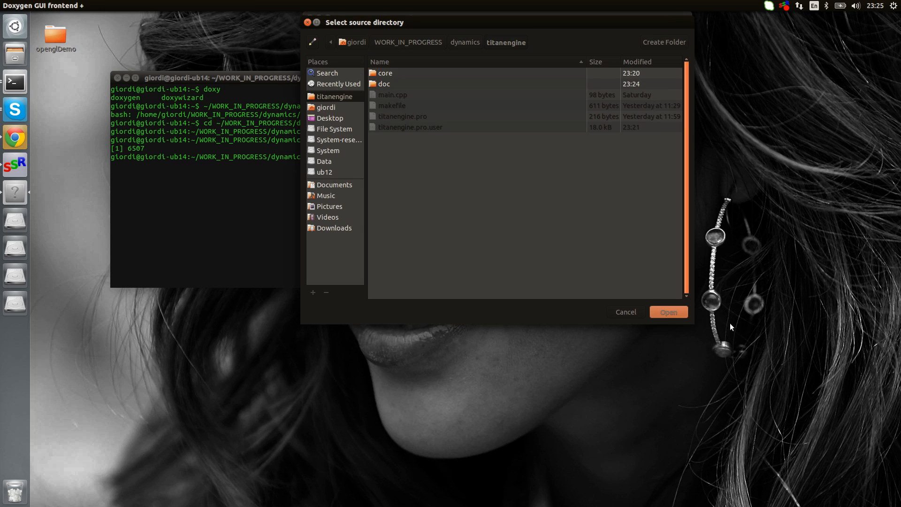
click(668, 312)
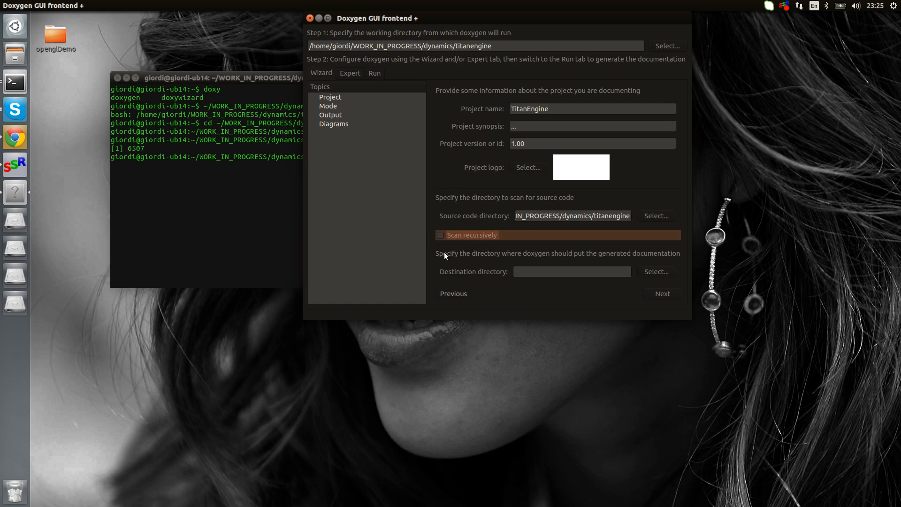
click(440, 235)
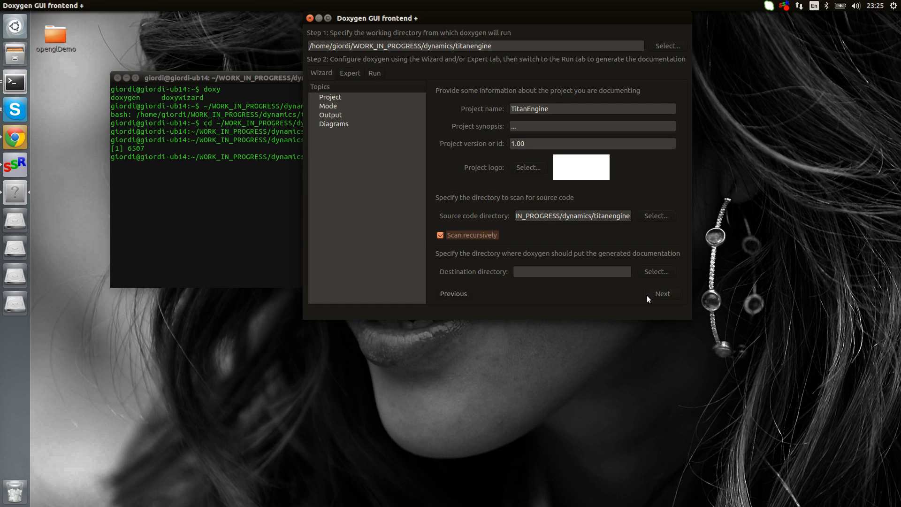
click(655, 272)
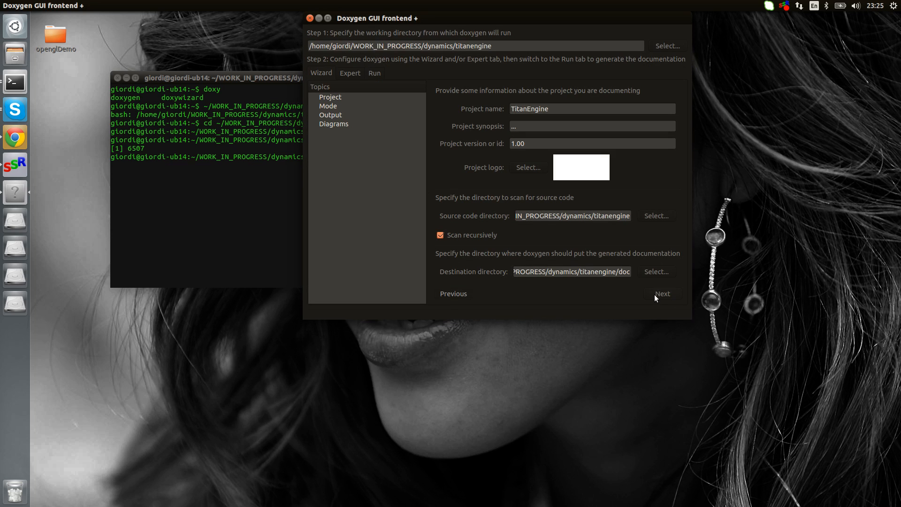
mouse_move(663, 302)
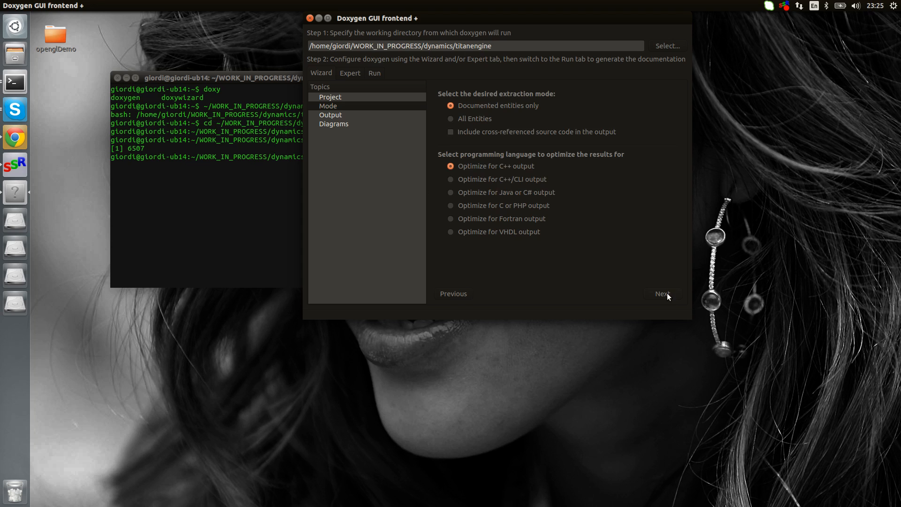
- Step through the Output and Diagrams pages and save the configuration as Doxyfile
click(331, 114)
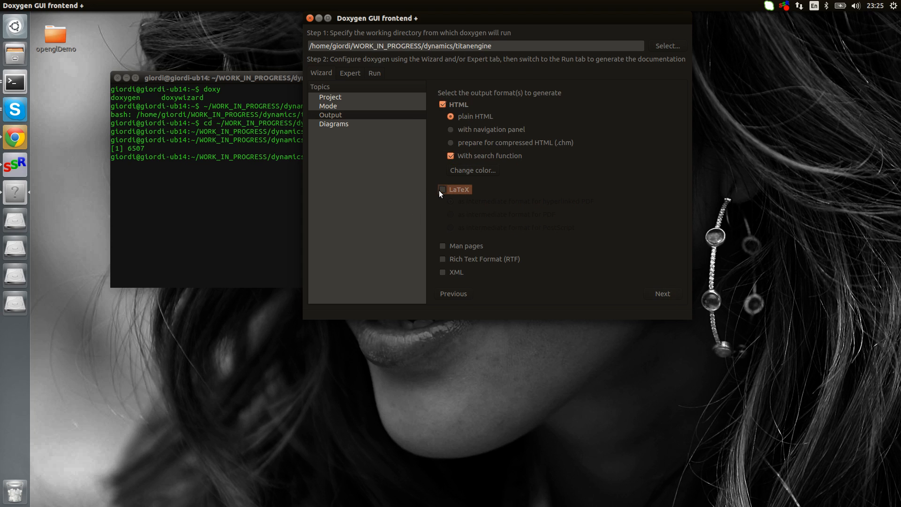
click(334, 123)
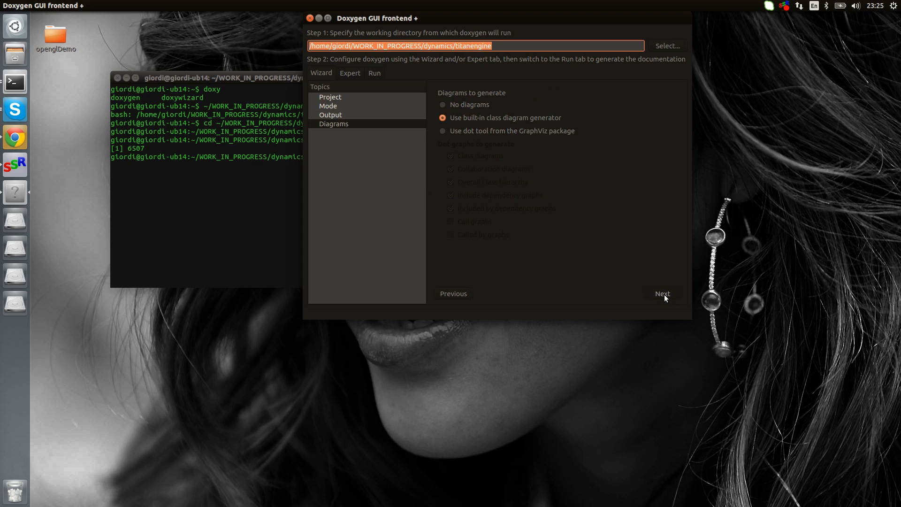
mouse_move(304, 38)
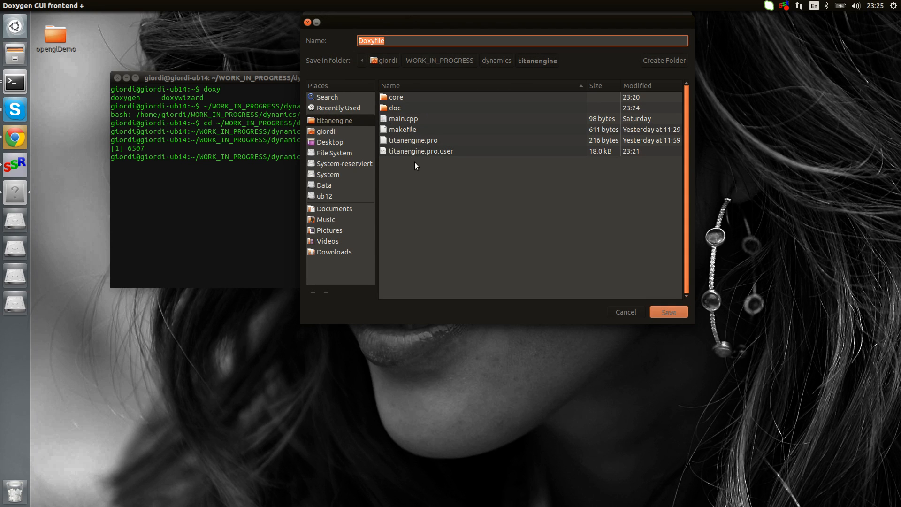
mouse_move(569, 67)
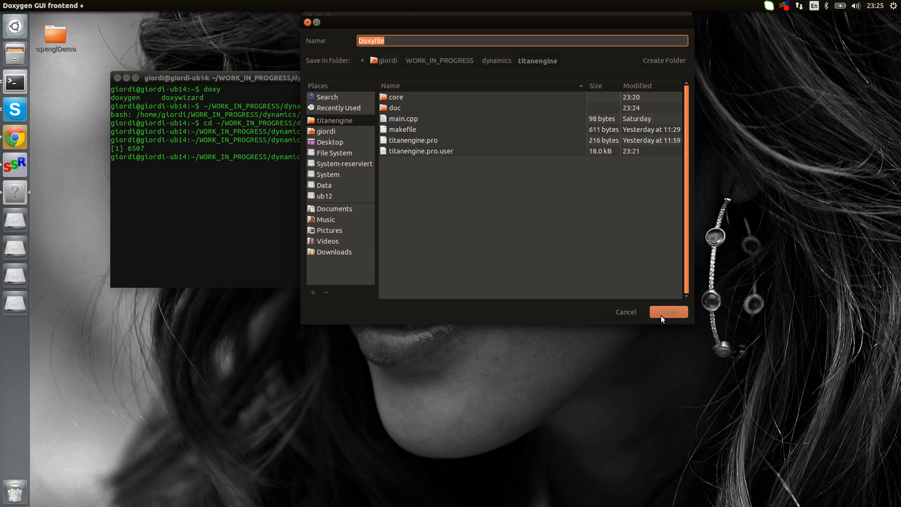
click(667, 312)
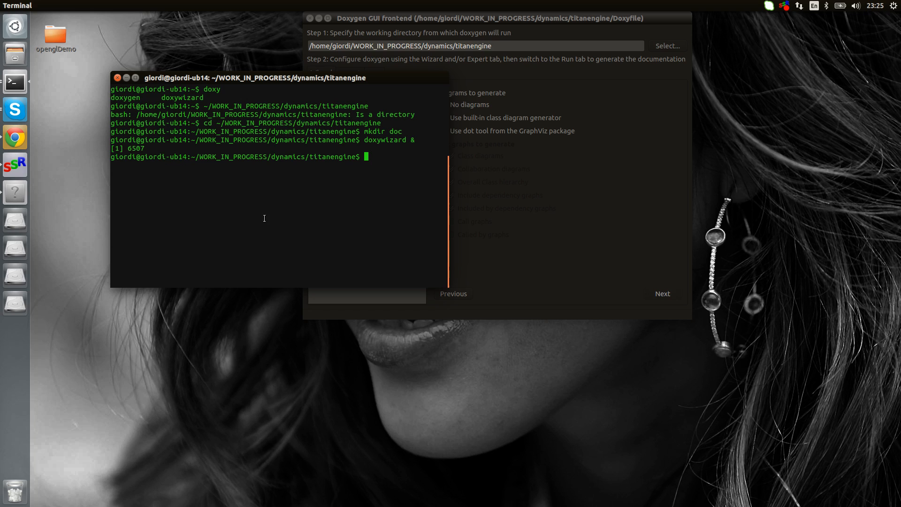
- Run doxygen to generate the docs, then start a gnome file manager command
text(doxy)
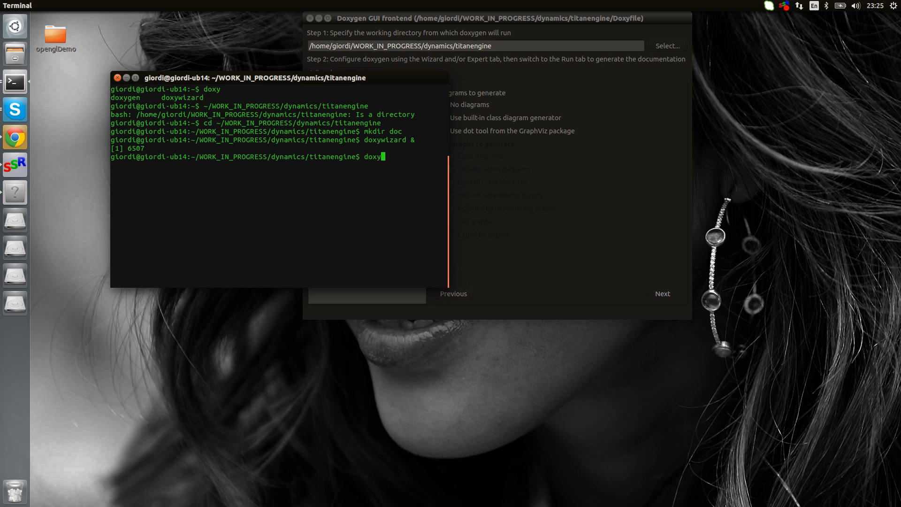
text(gen)
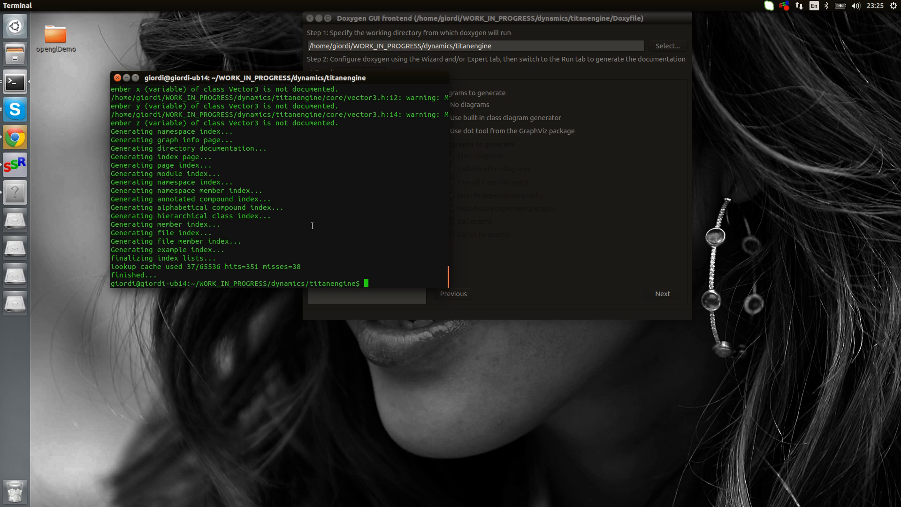
text(gnome-)
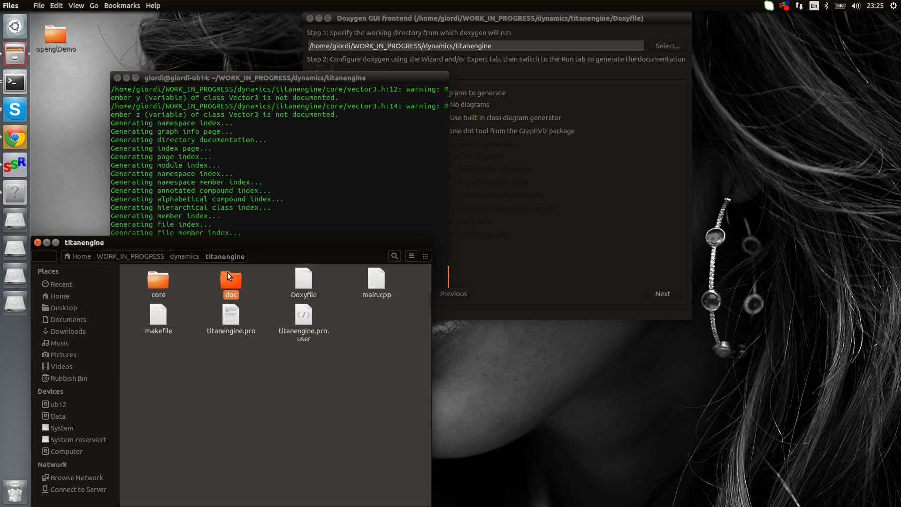
- Browse into doc/html in list view and open index.html in the browser
double_click(230, 282)
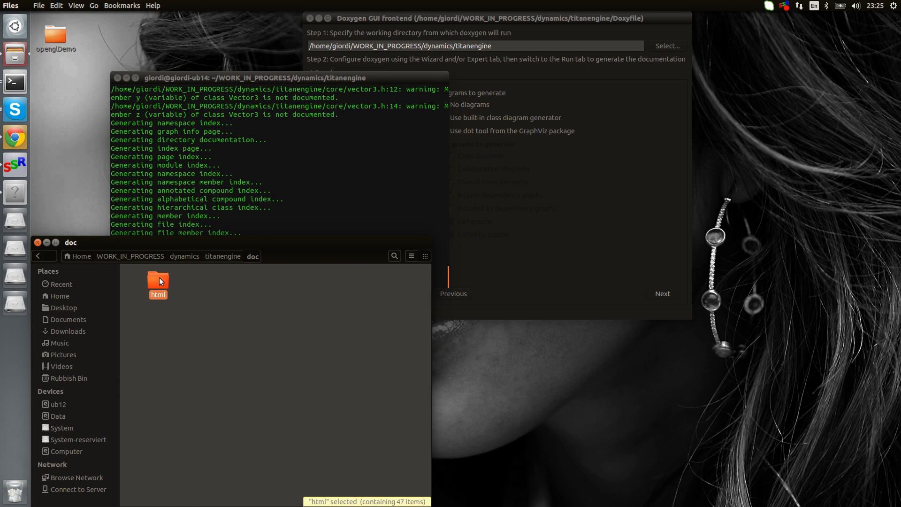
double_click(158, 282)
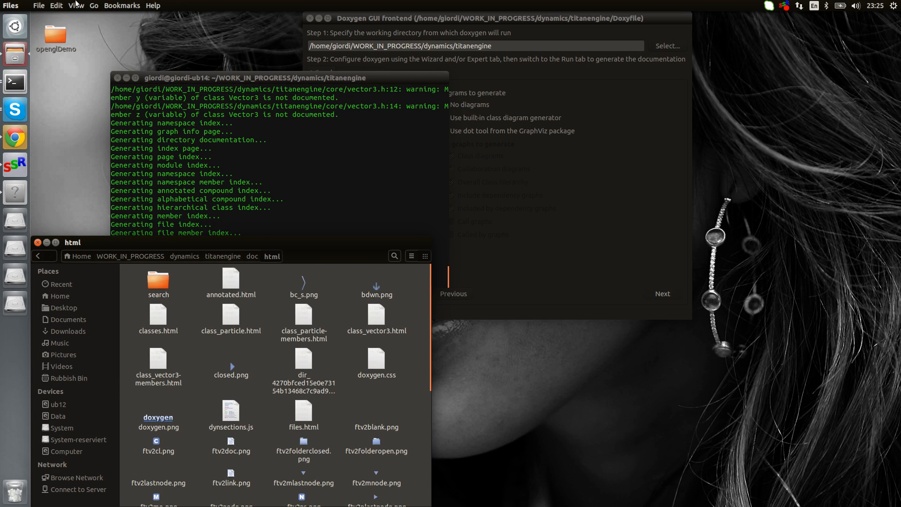
click(75, 5)
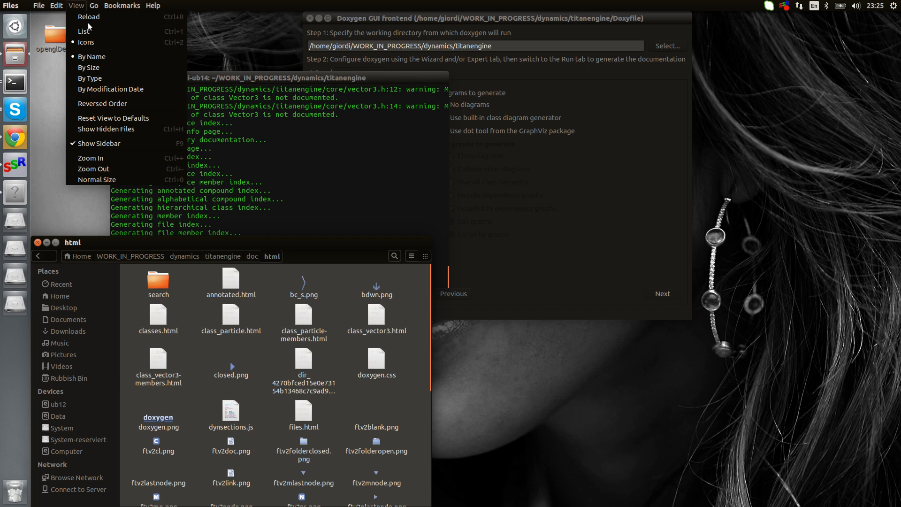
click(85, 31)
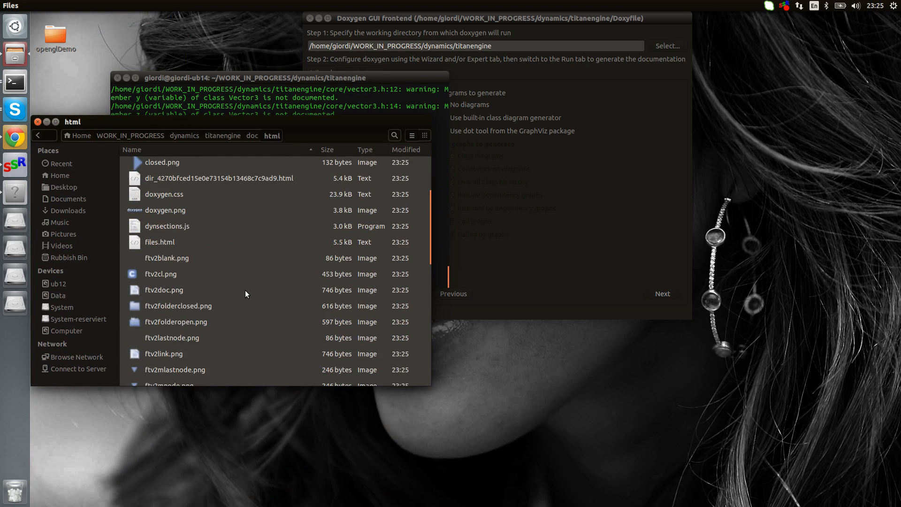
scroll(down, 3)
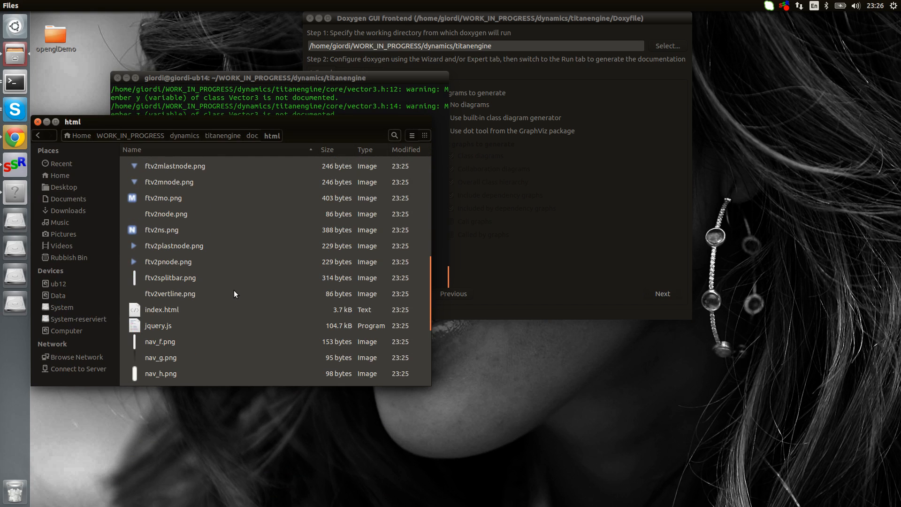
click(163, 309)
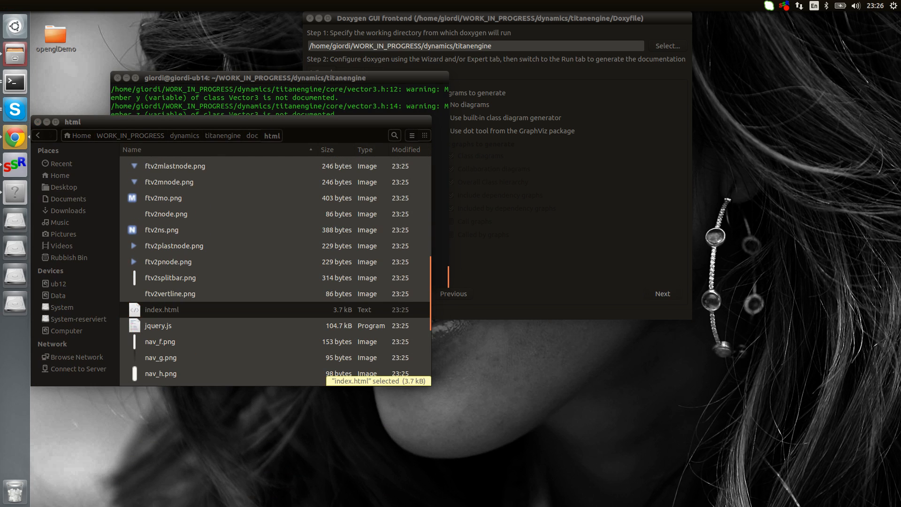
double_click(163, 309)
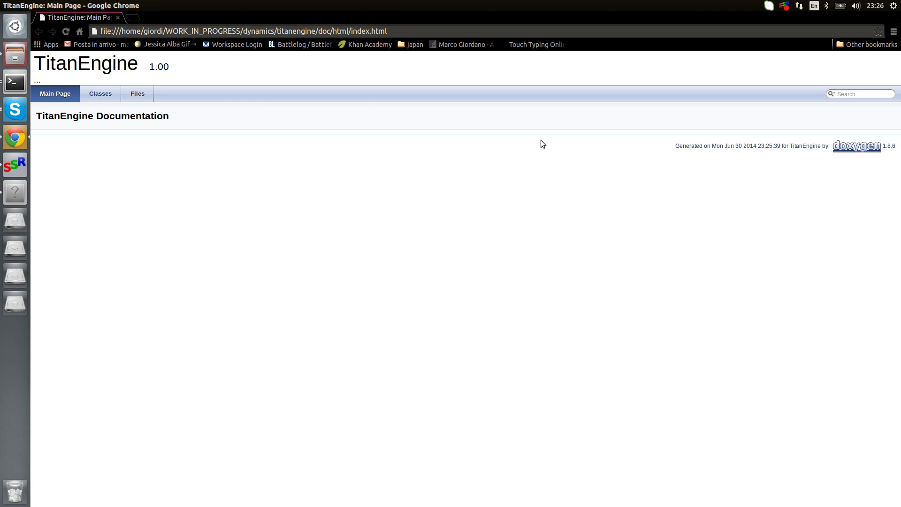
mouse_move(14, 55)
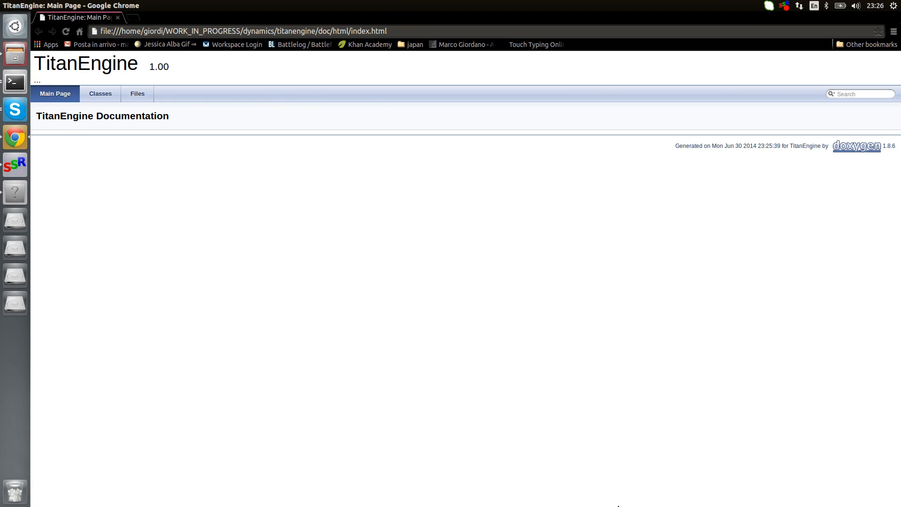
mouse_move(100, 94)
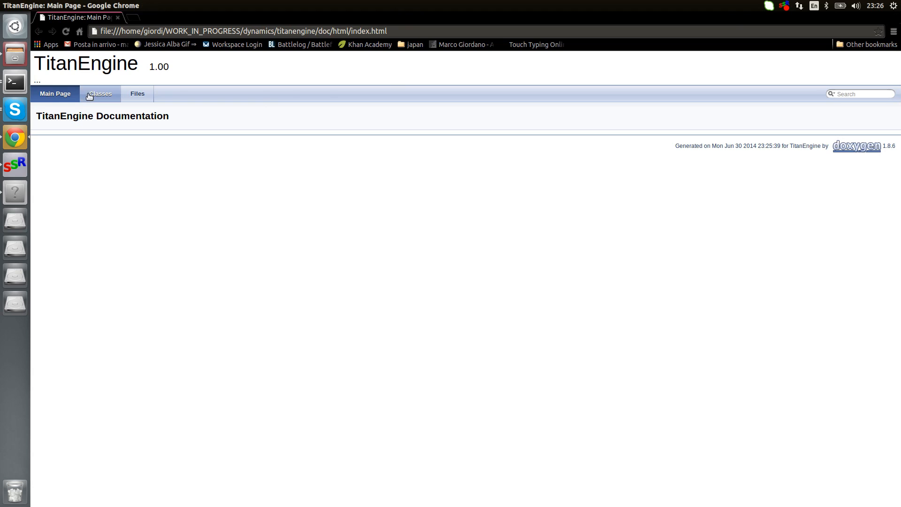
- Open the Particle class from the Classes list of the TitanEngine docs
click(100, 94)
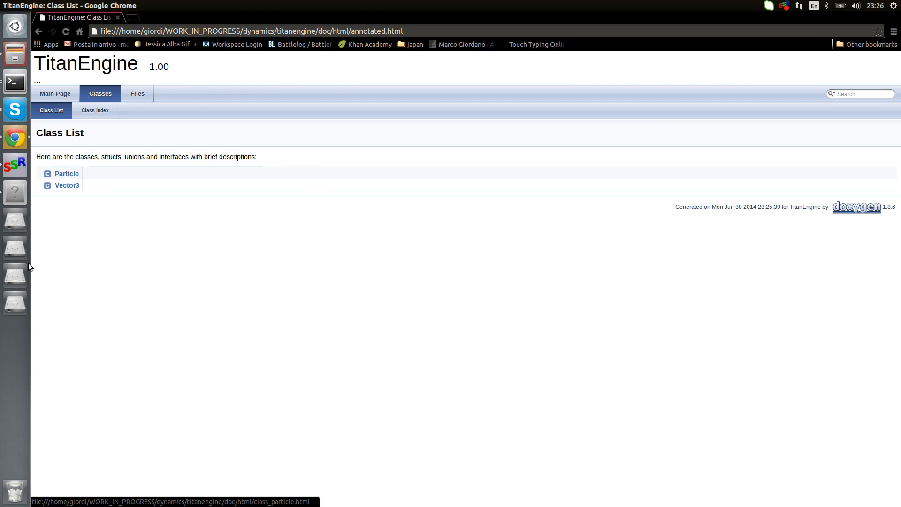
click(66, 174)
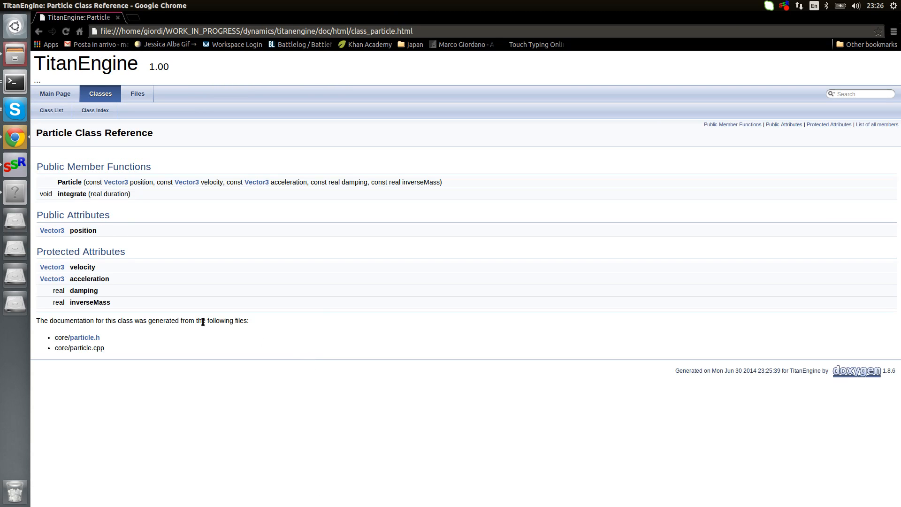
mouse_move(168, 408)
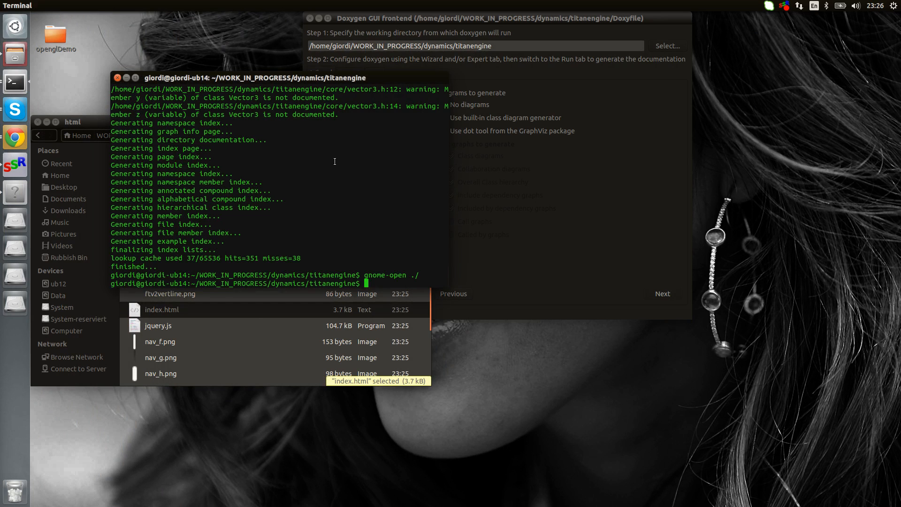
- Launch qtcreator and load the recent titanengine project
text(qtcreator)
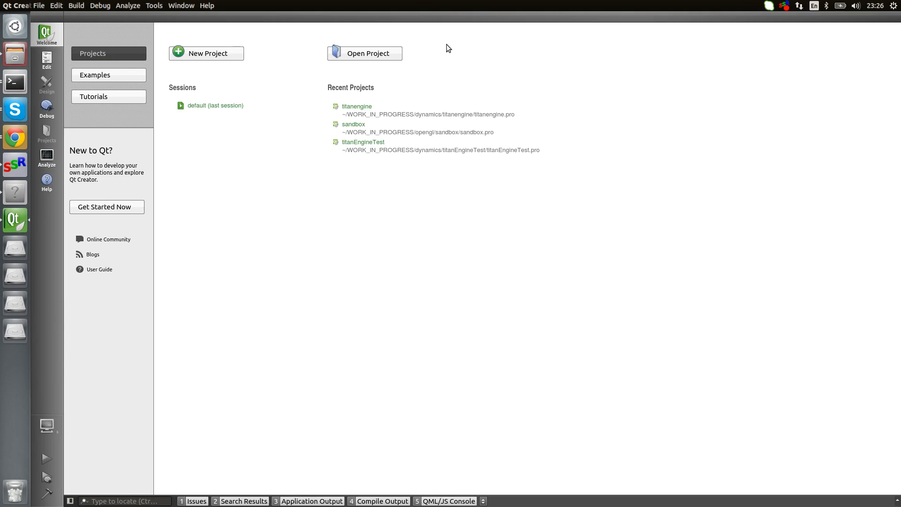
click(356, 107)
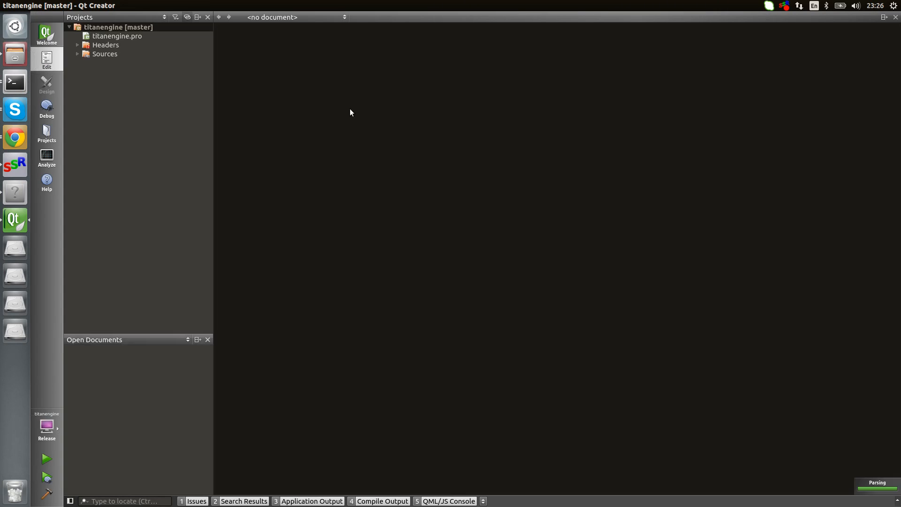
mouse_move(81, 125)
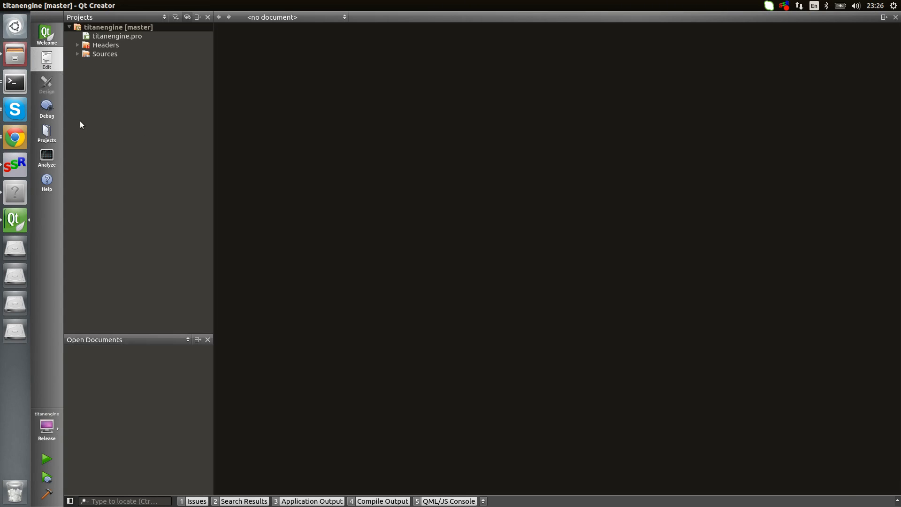
mouse_move(65, 146)
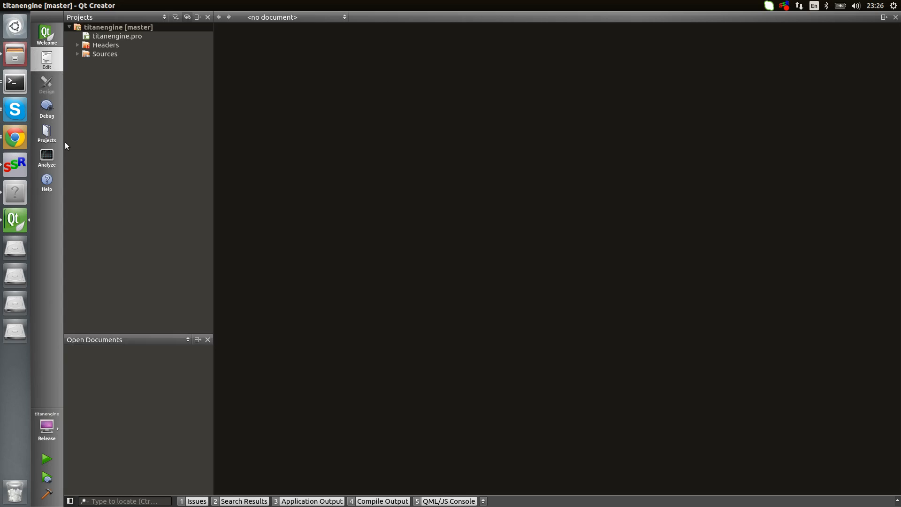
mouse_move(46, 133)
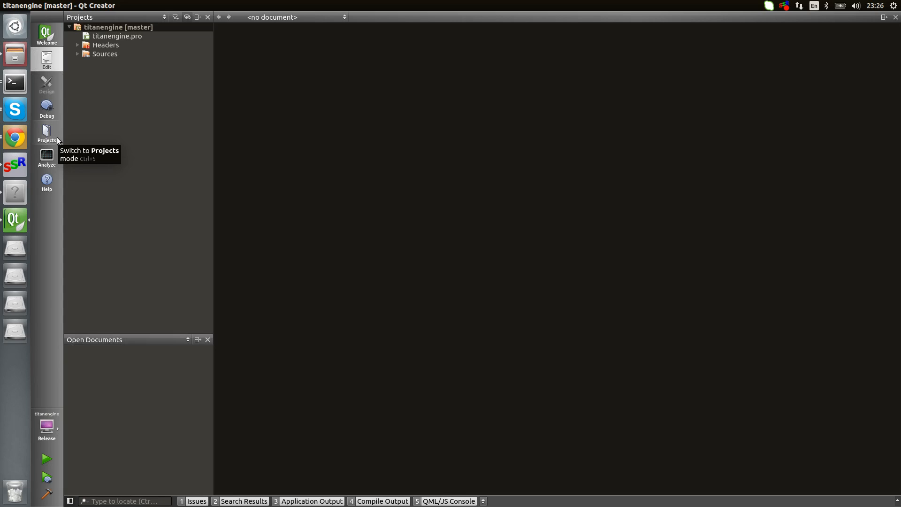
mouse_move(377, 106)
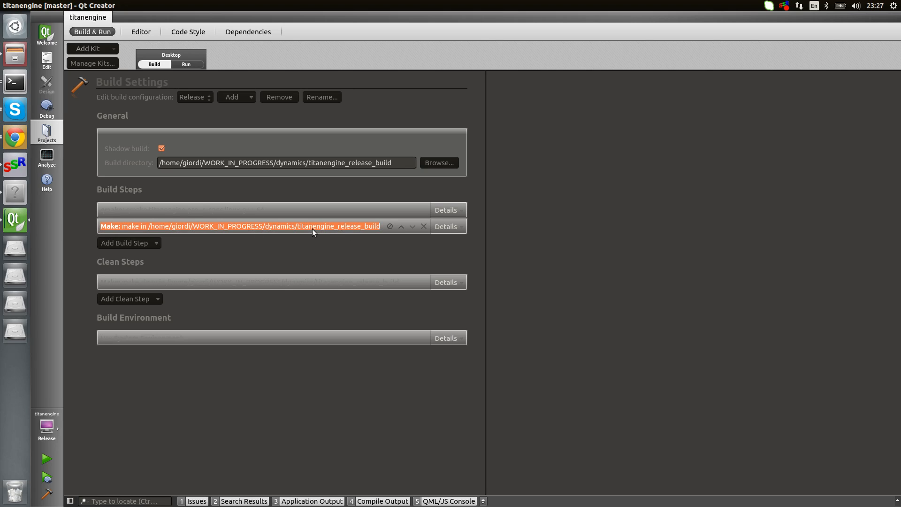
mouse_move(212, 280)
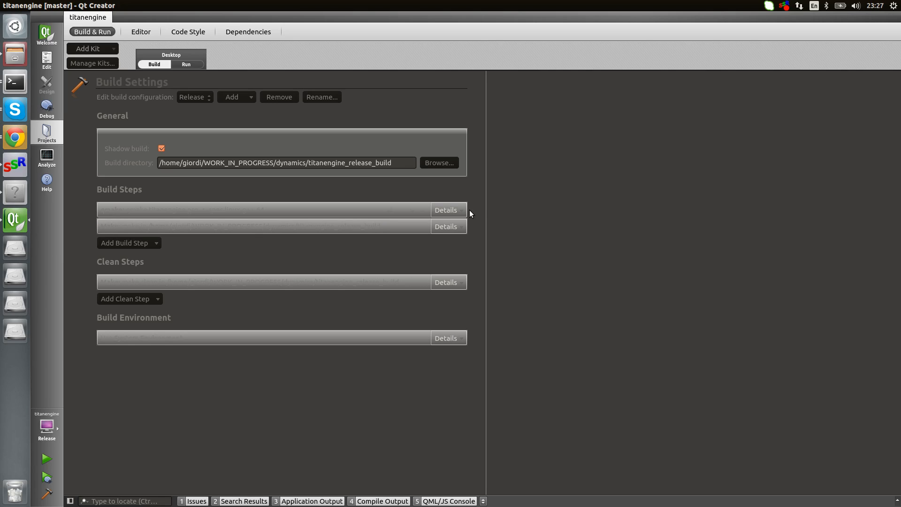
mouse_move(132, 250)
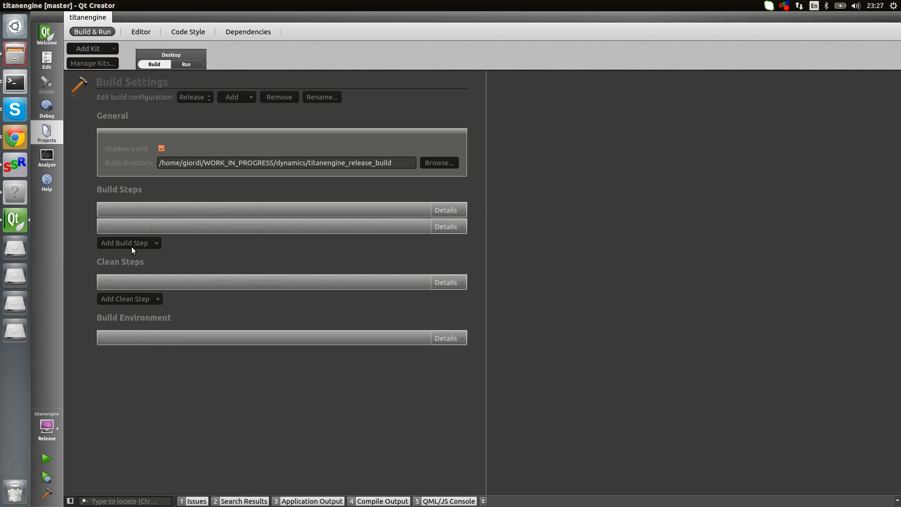
- Add a custom process step running doxygen on /home/giordi/WORK_IN_PROGRESS/dynamics/titanengine/Doxyfile
click(125, 242)
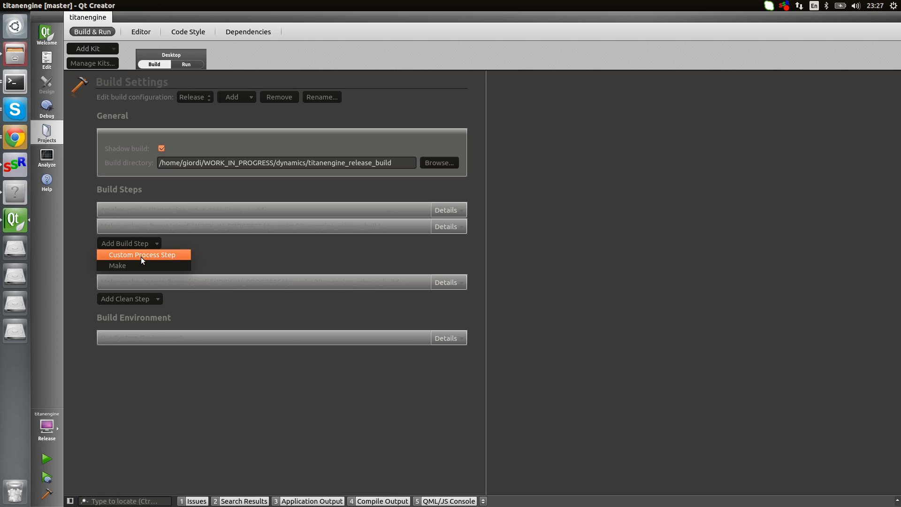
click(141, 254)
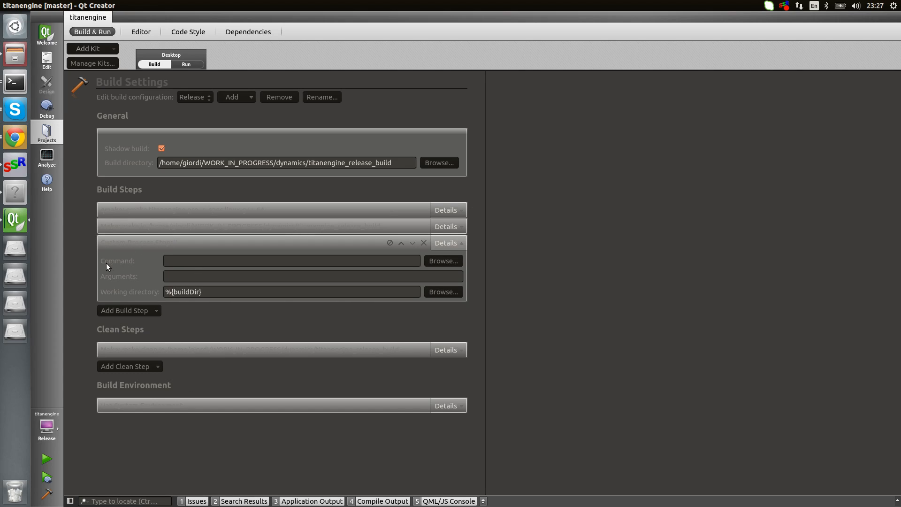
mouse_move(92, 264)
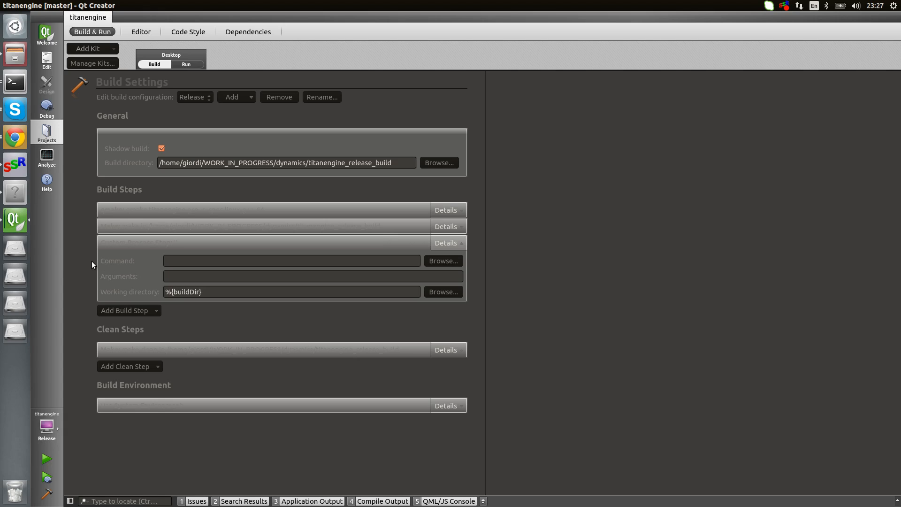
click(291, 261)
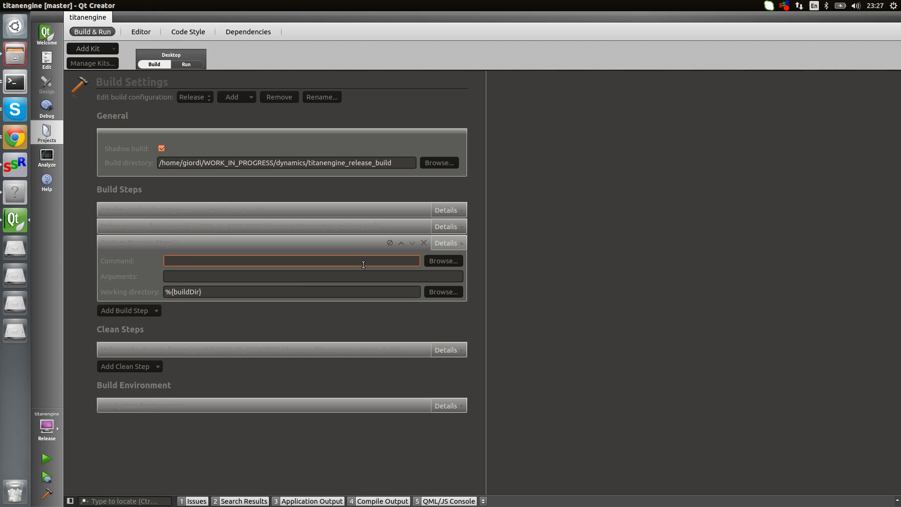
text(doxygen)
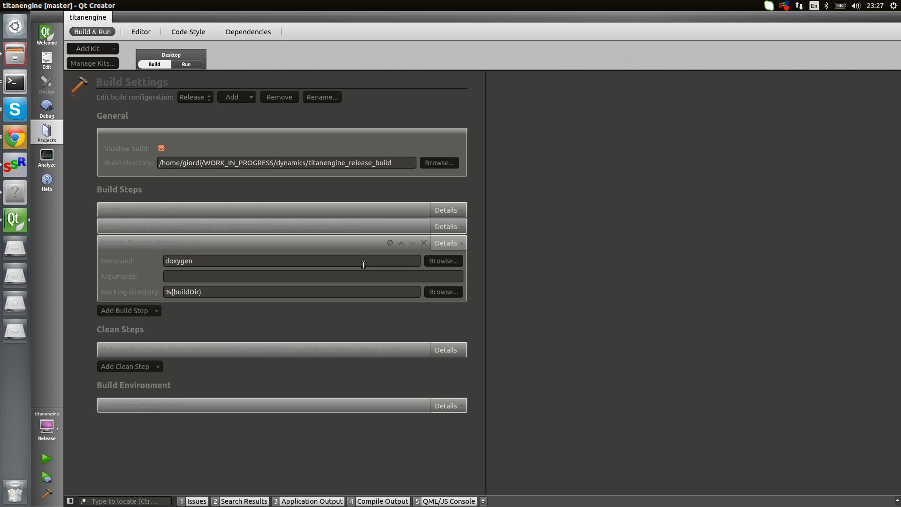
click(312, 277)
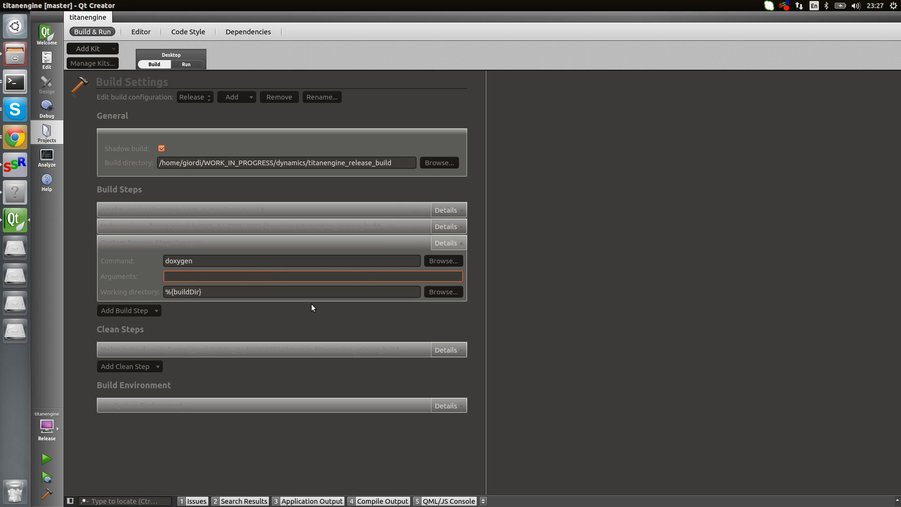
text(/home/giordi/WORK_IN_PROGRESS/dynamics/titanengine/Doxyfile)
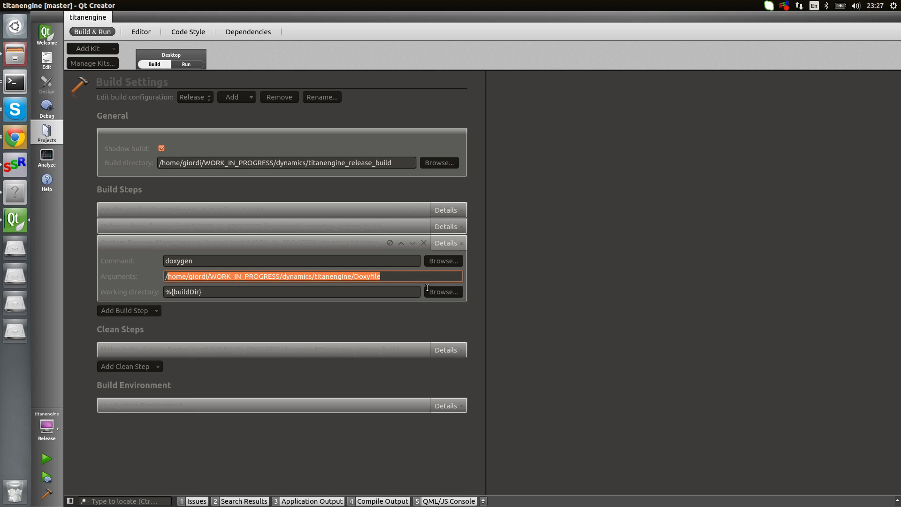
click(244, 276)
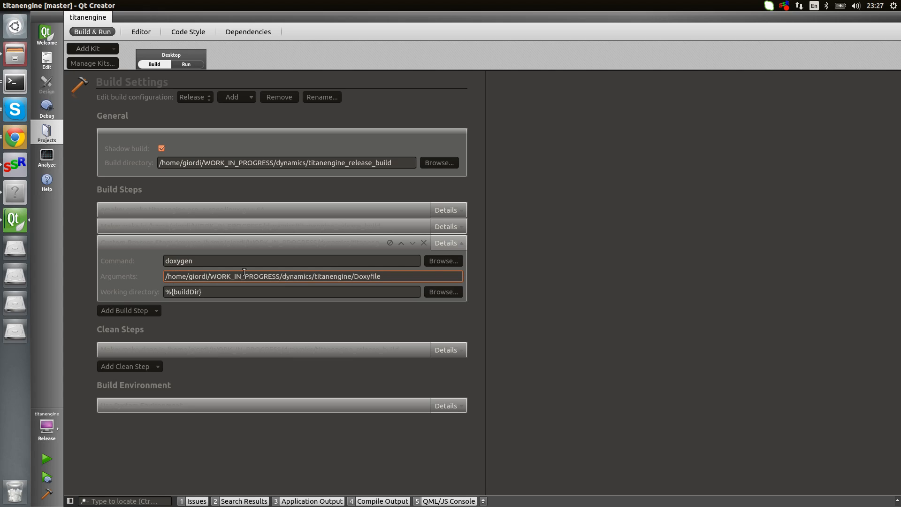
mouse_move(390, 273)
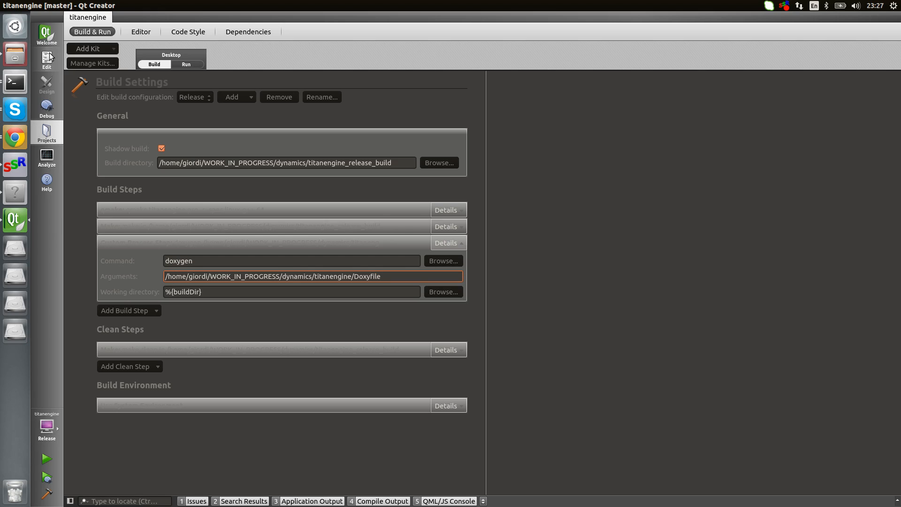
click(46, 57)
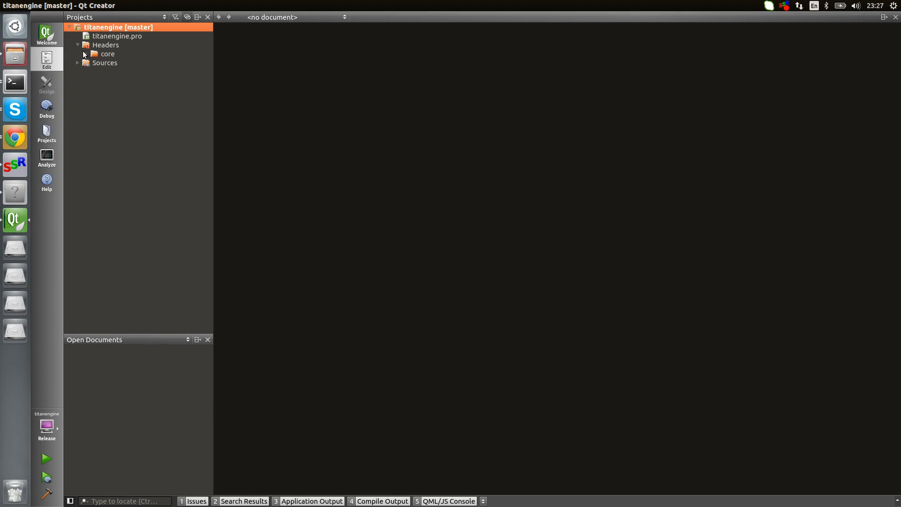
- Expand the core headers and scroll the Issues pane's undocumented Vector3 warnings
click(77, 54)
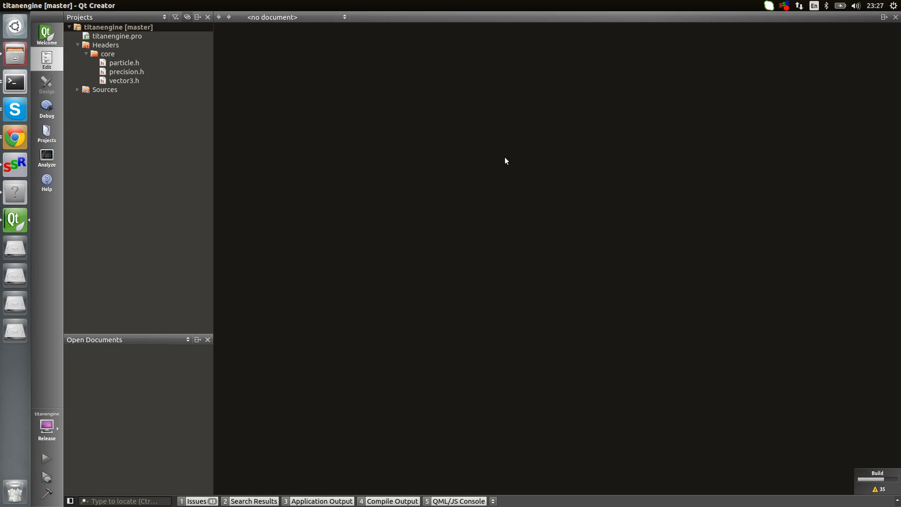
click(197, 501)
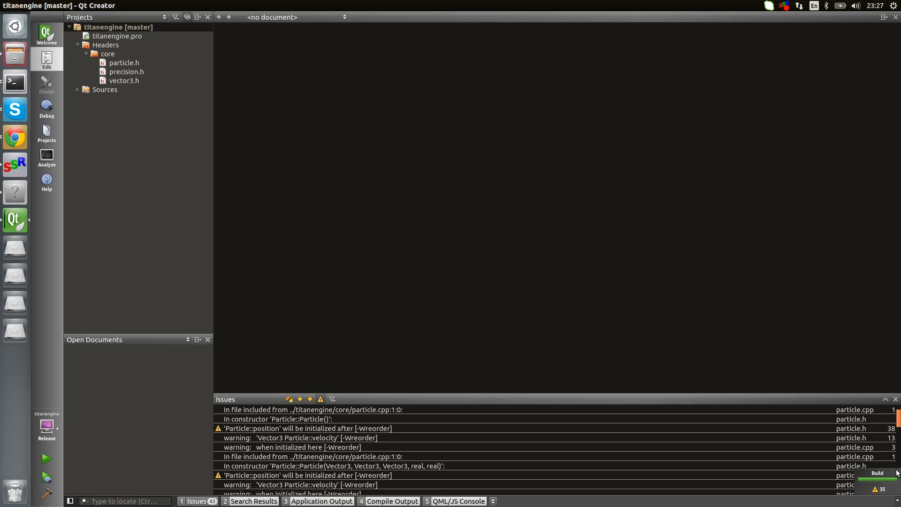
scroll(down, 3)
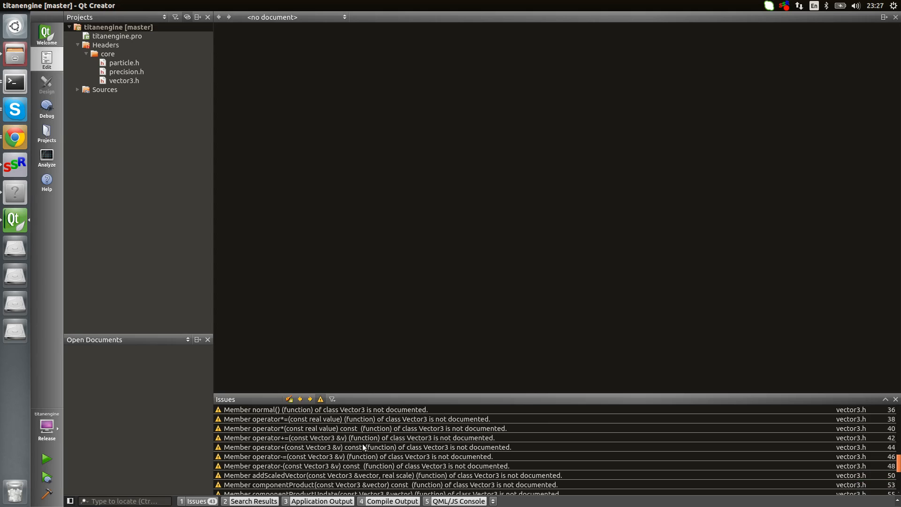
mouse_move(270, 463)
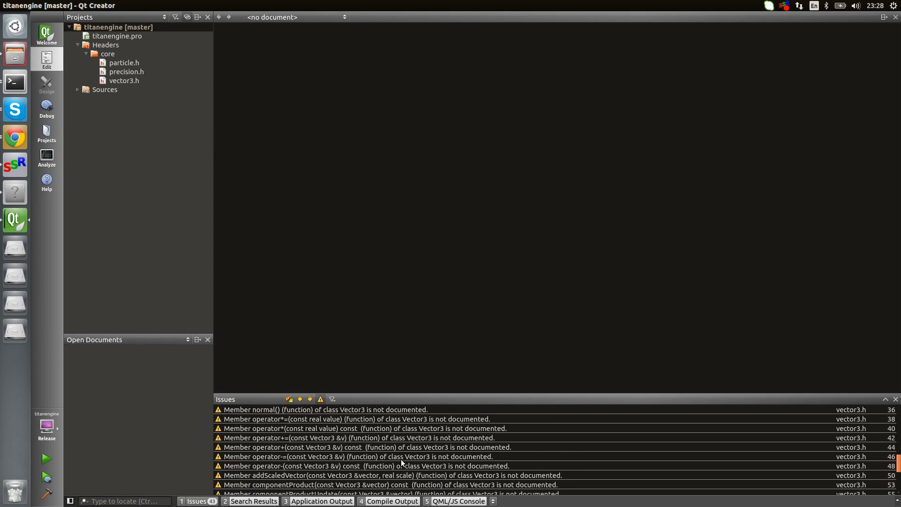
scroll(down, 3)
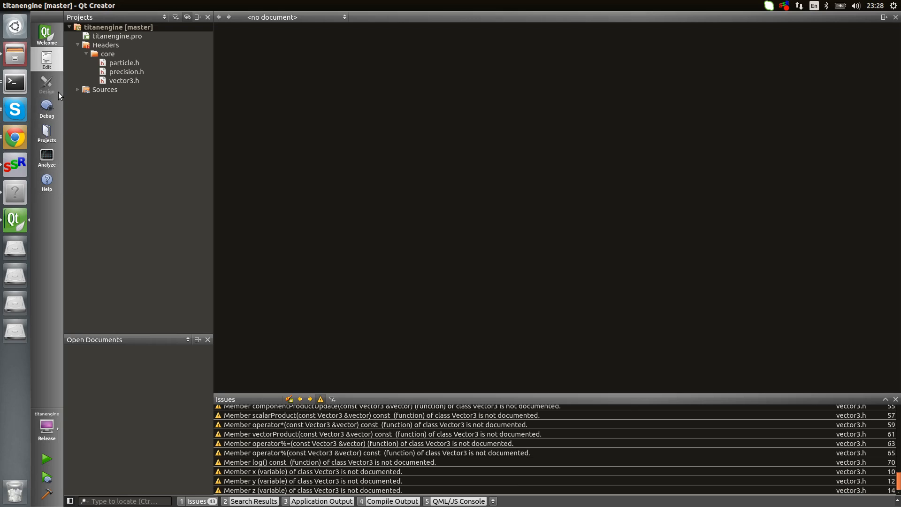
click(46, 135)
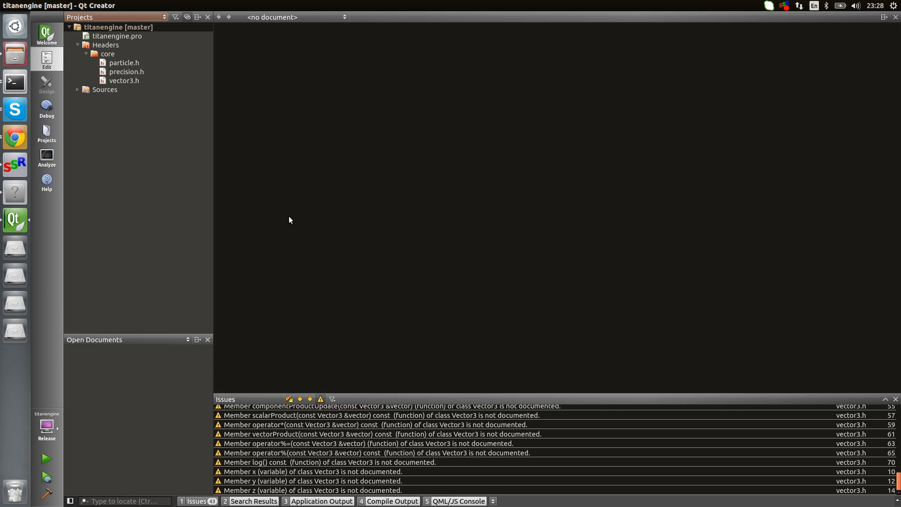
click(77, 6)
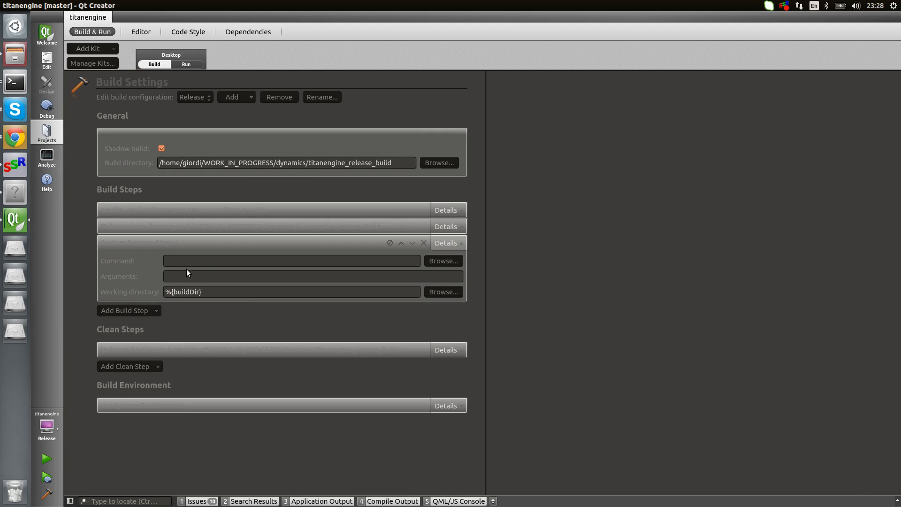
- Set the custom build step's command to doxygen, with the titanengine Doxyfile path as its argument
click(291, 260)
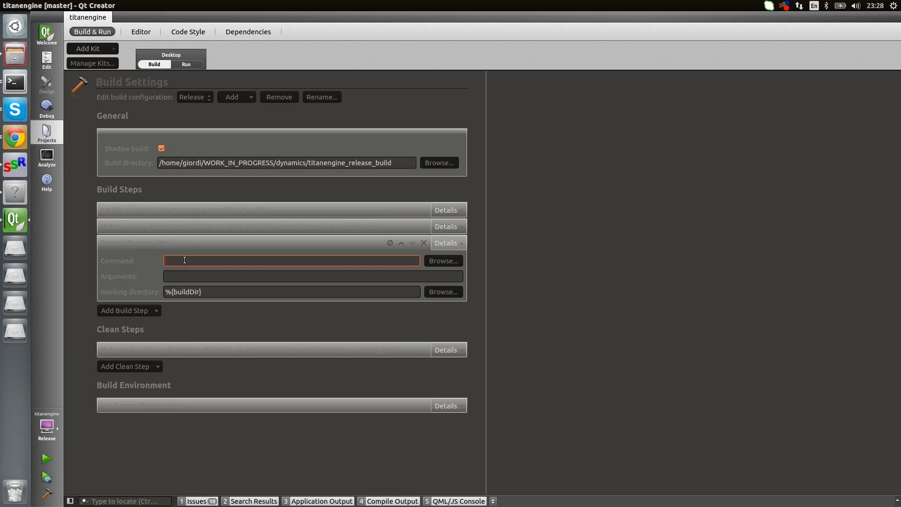
text(doxygen)
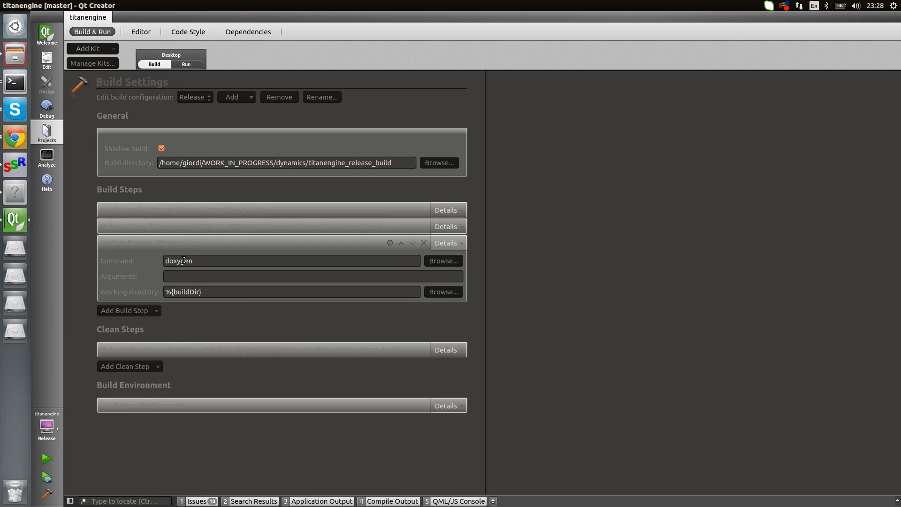
text(/home/giordi/WORK_IN_PROGRESS/dynamics/titanengine/Doxyfile)
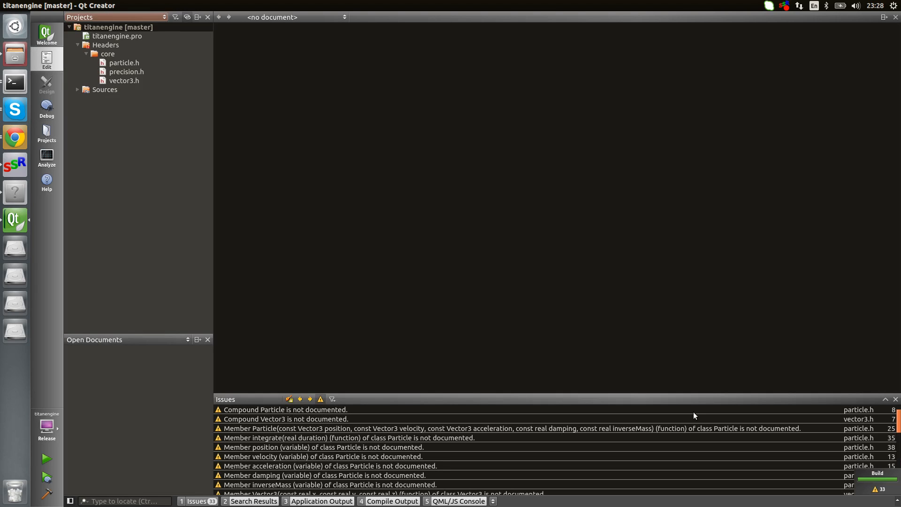
- Open particle.h, brief the default constructor as 'This is the constructor', and start the second comment block
scroll(down, 3)
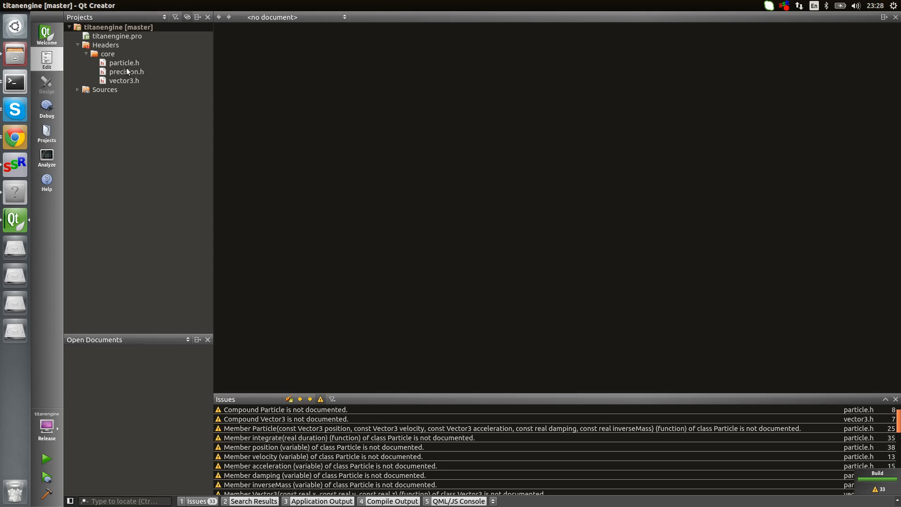
double_click(123, 62)
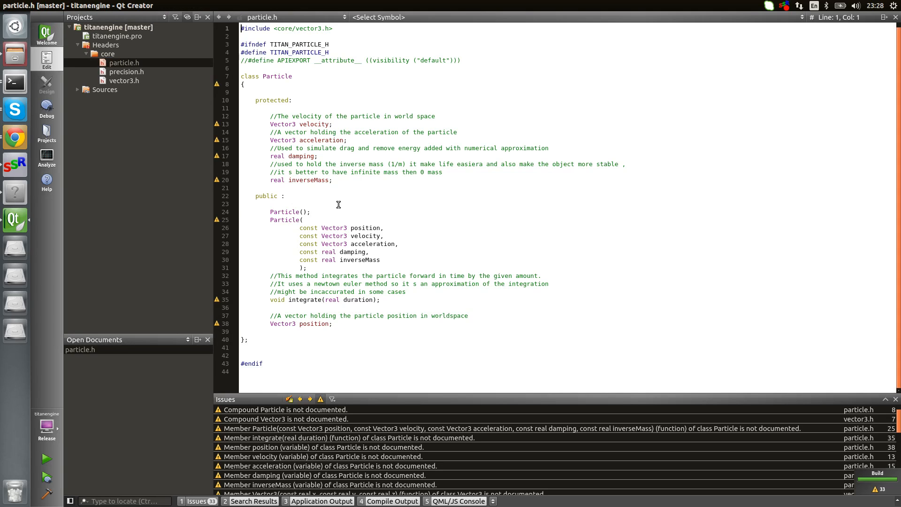
click(248, 203)
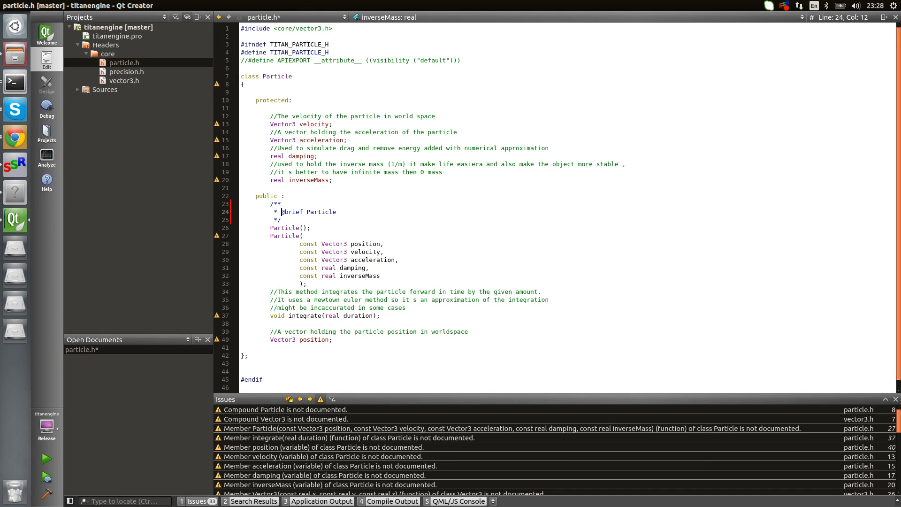
double_click(320, 211)
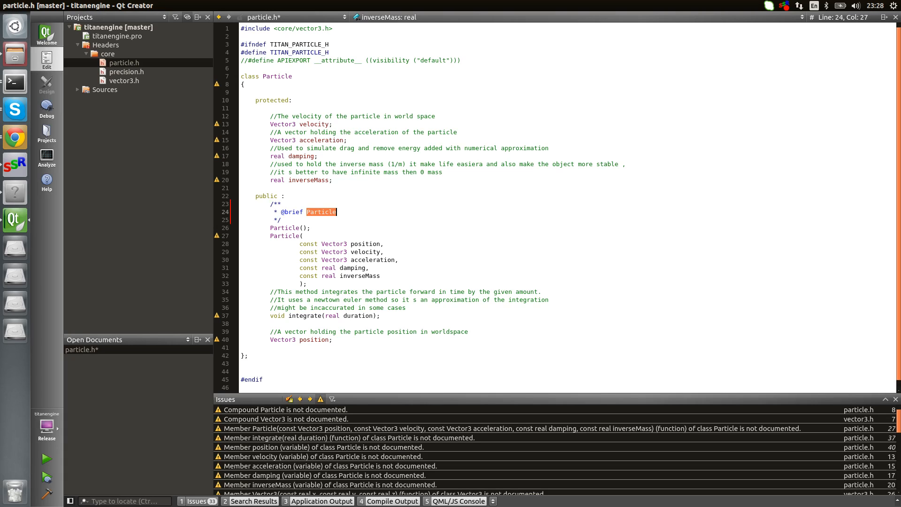
text(This is)
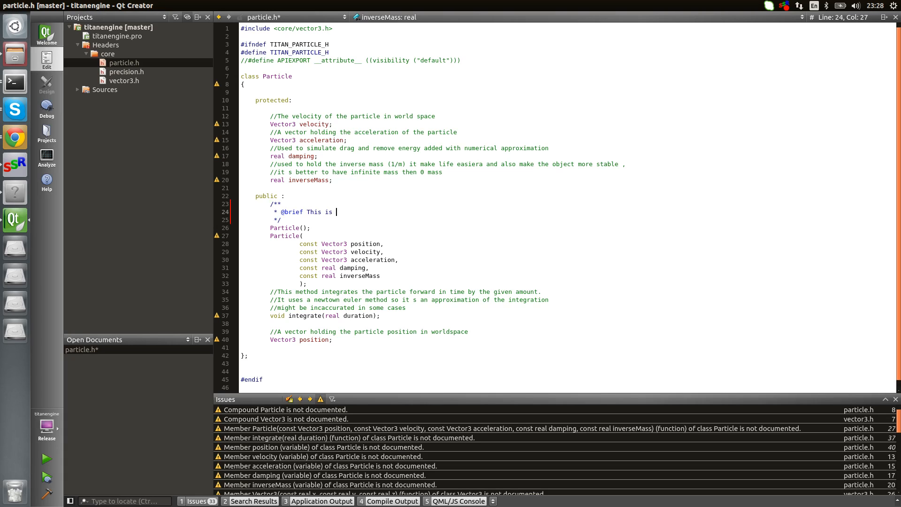
text(the constructor)
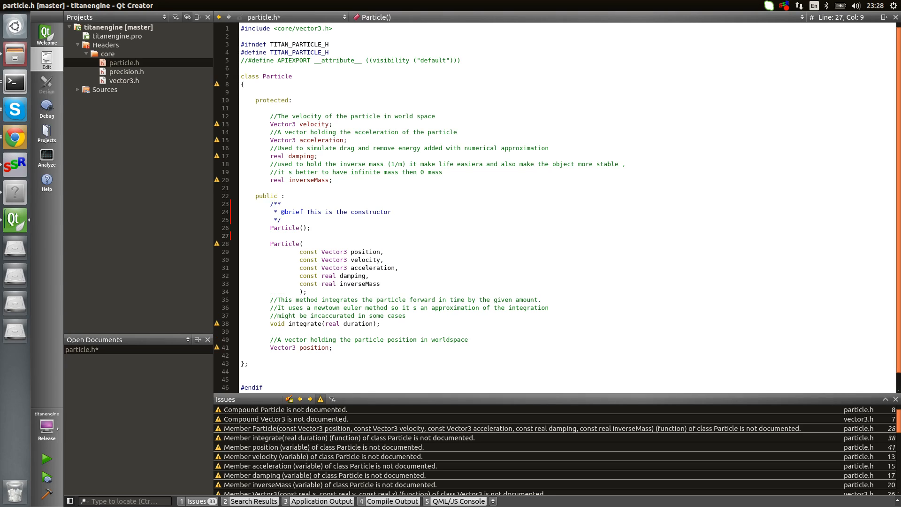
text(/**)
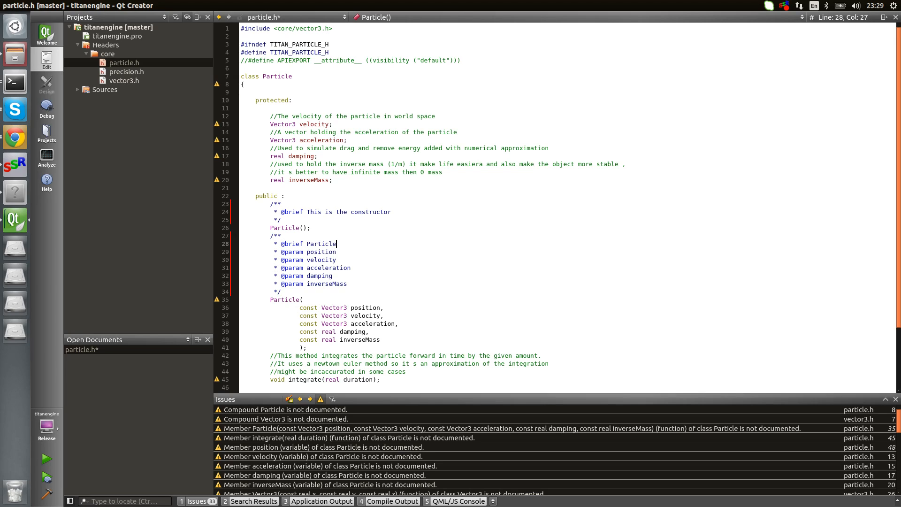
- Give the parameterised constructor the brief description 'This is the constructor'
text(:)
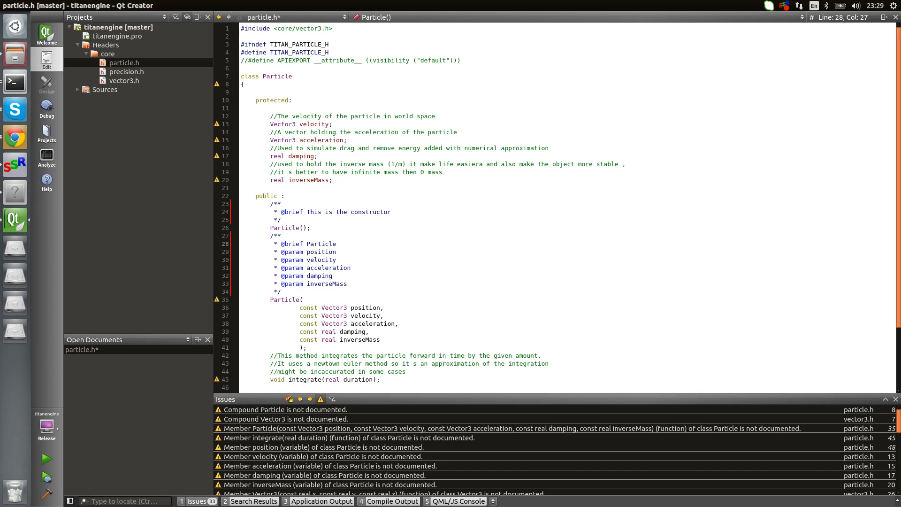
text(This is the const)
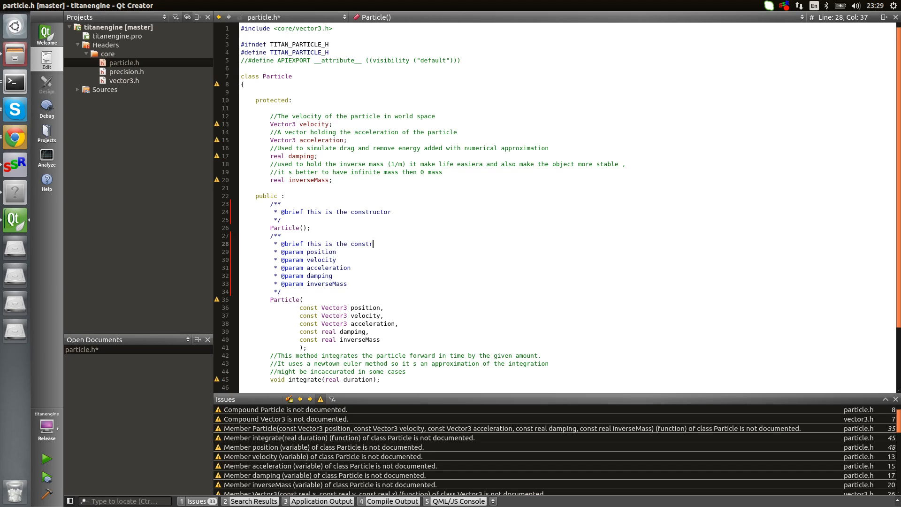
text(uctor)
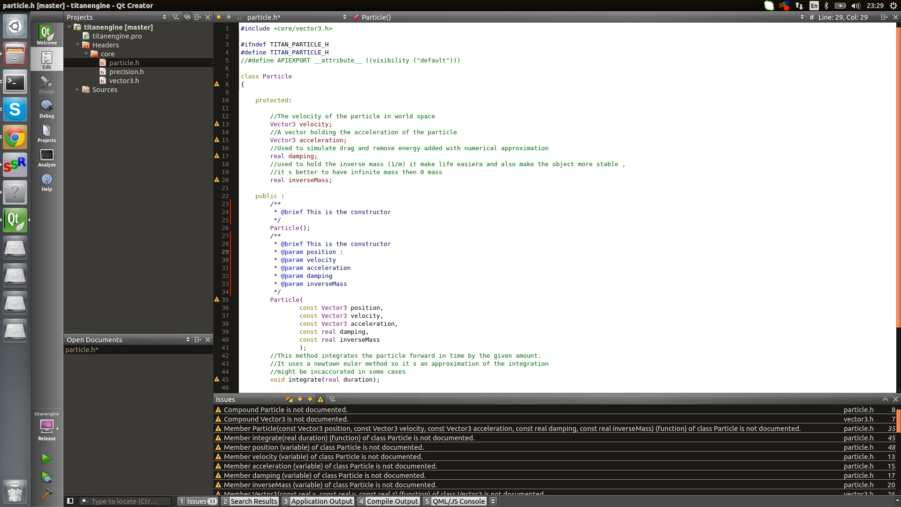
- Describe position as the particle world position and begin the velocity description
click(342, 252)
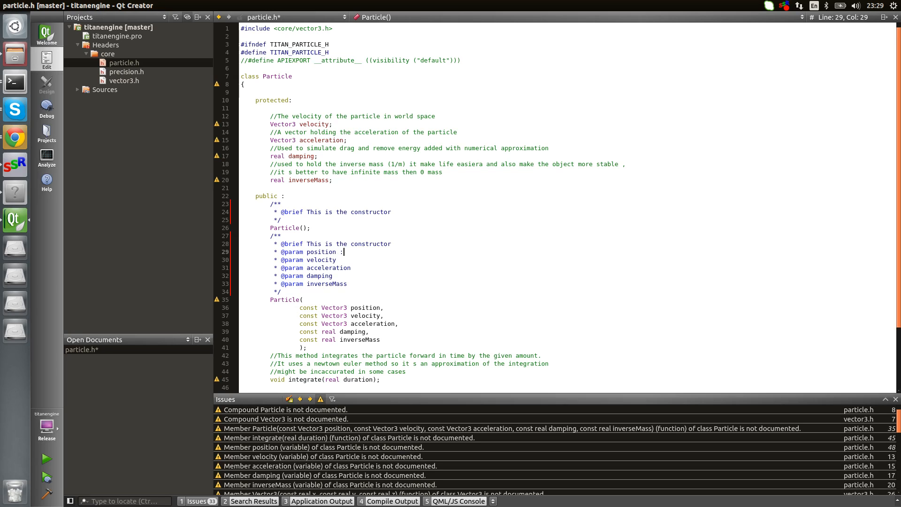
text(THis)
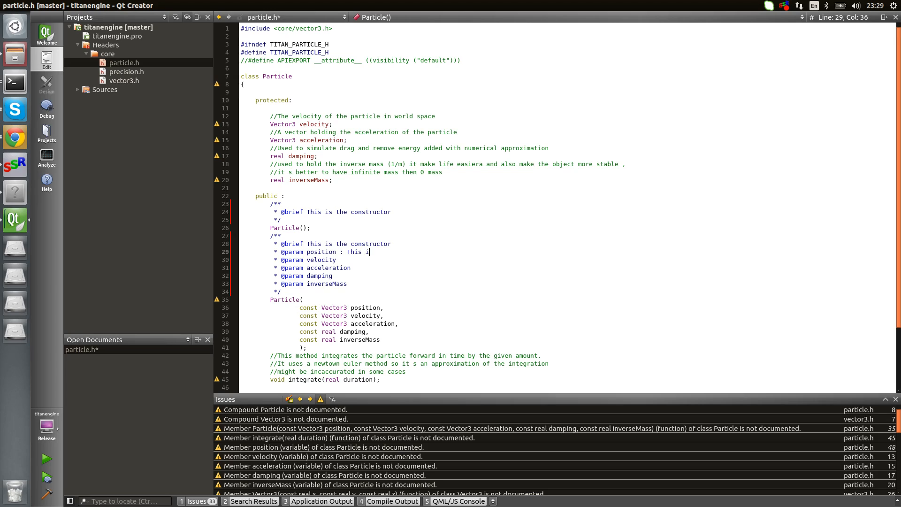
text(s the particle)
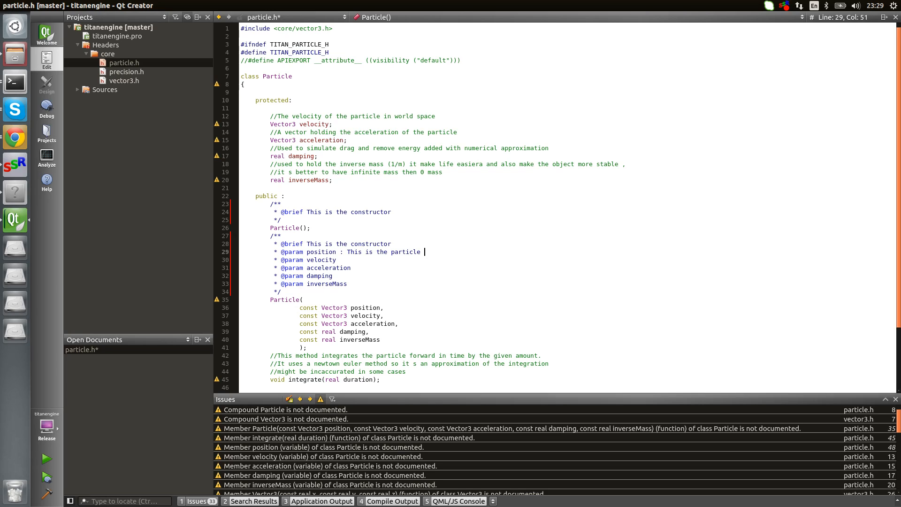
text(world posi)
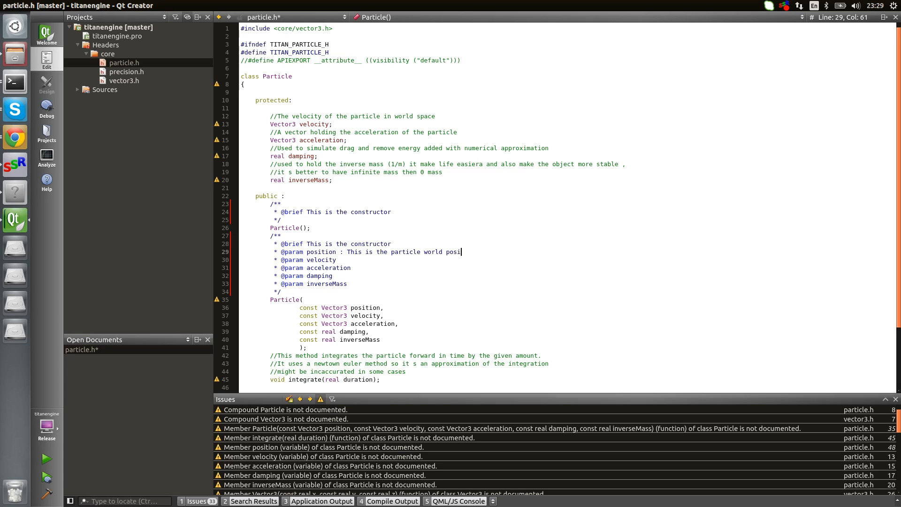
text(tion)
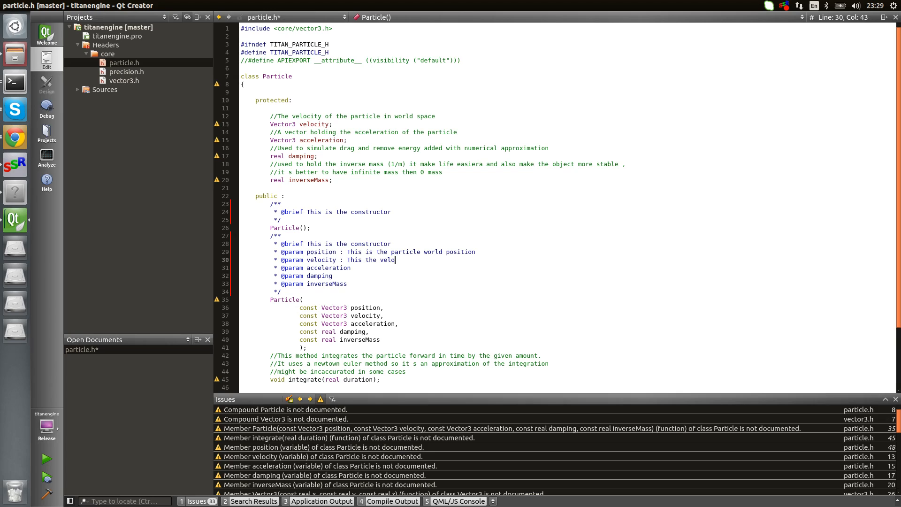
text(city of the partic)
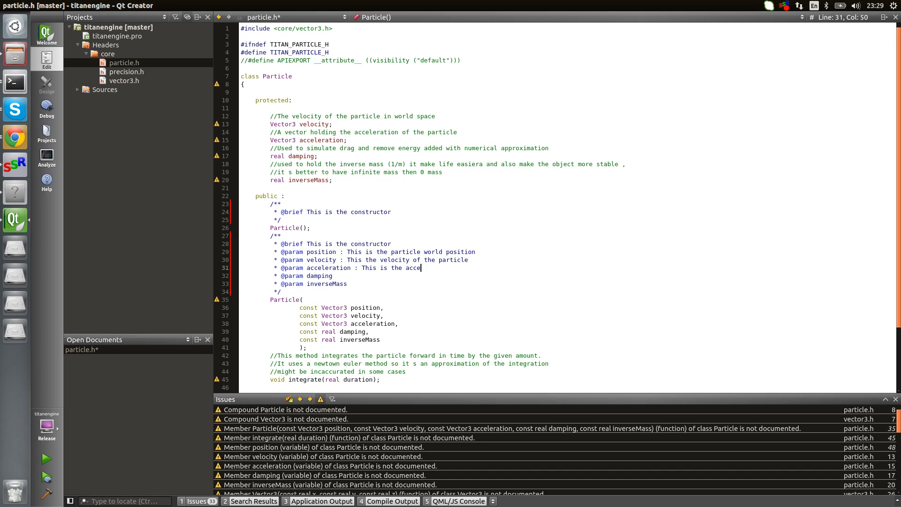
- Describe the acceleration, damping (numerical fix for now) and inverseMass (the 1/m) parameters
text(leration)
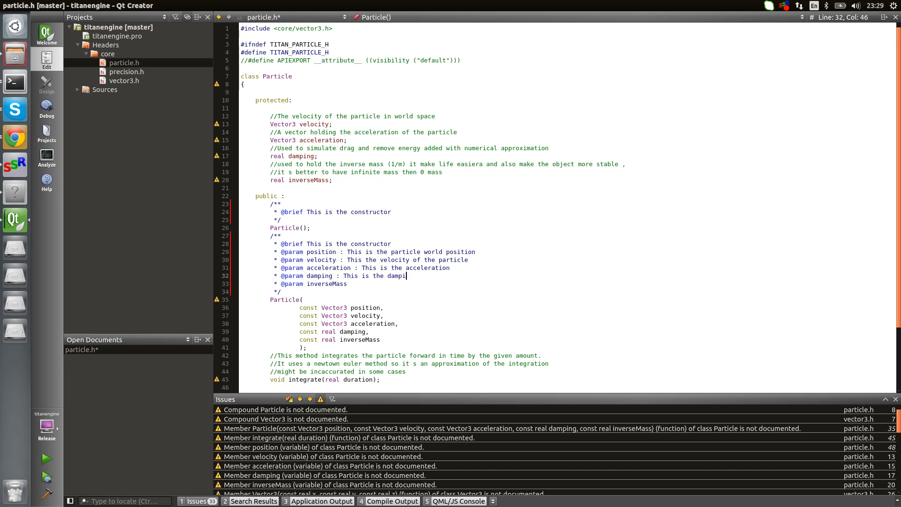
text(ng of the particle)
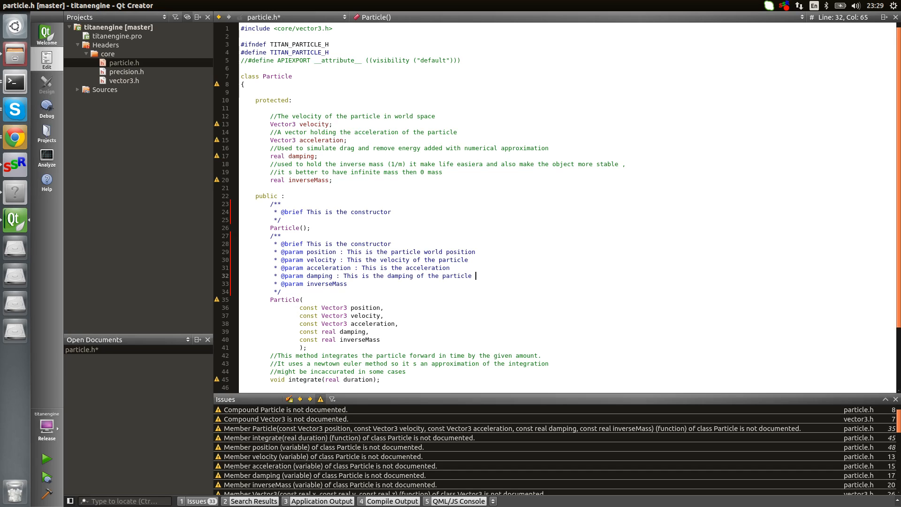
text(,)
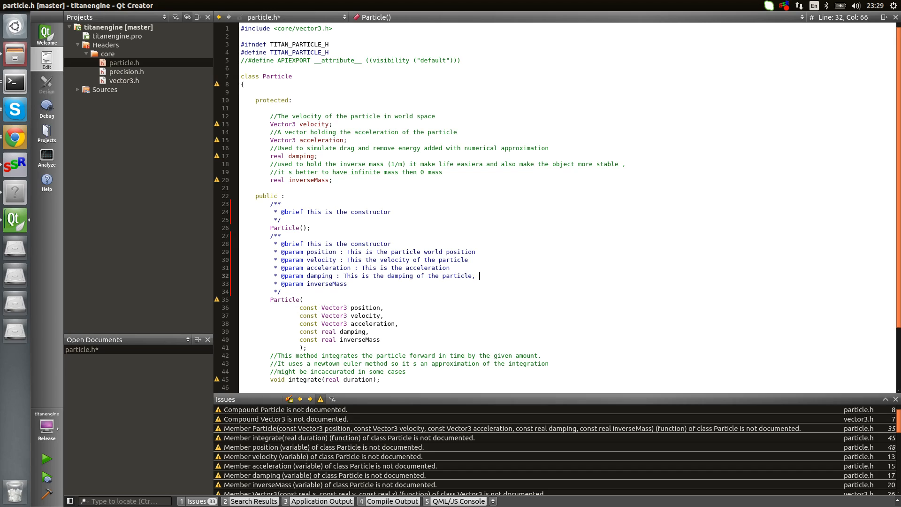
text(for)
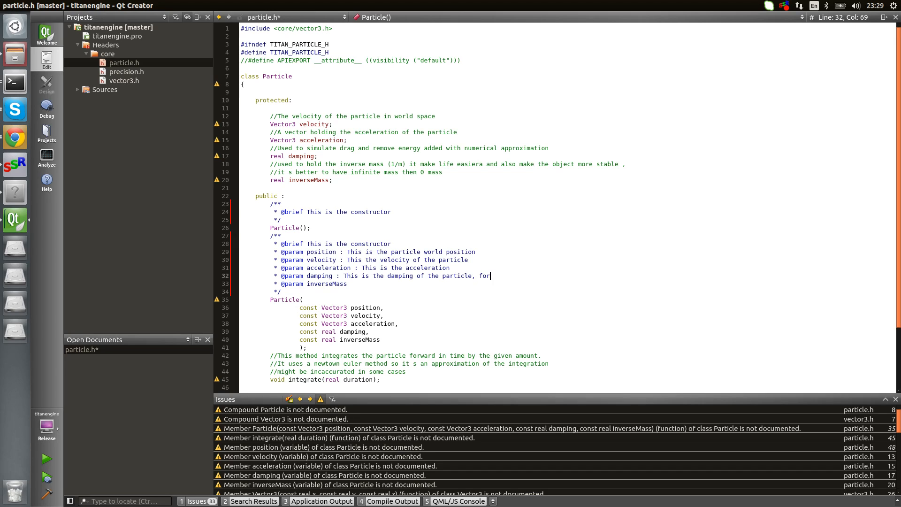
text(now just)
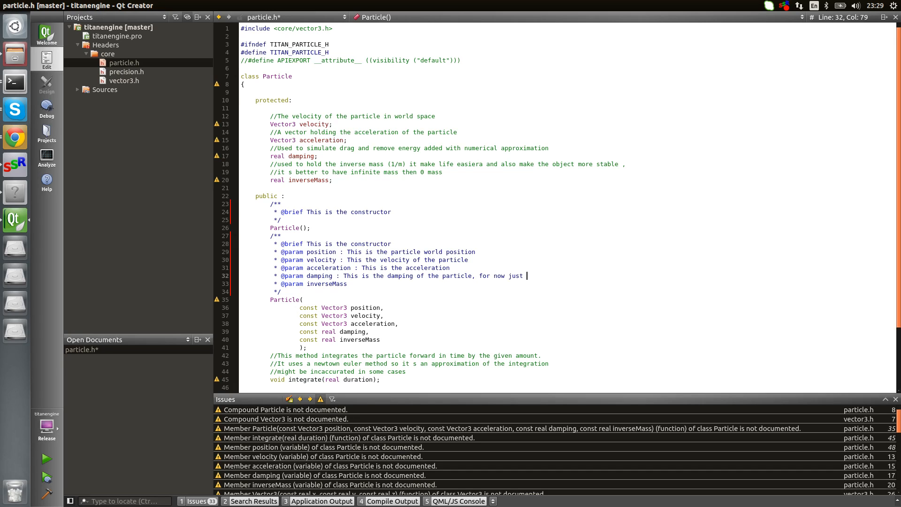
text(to fix numerical approximation)
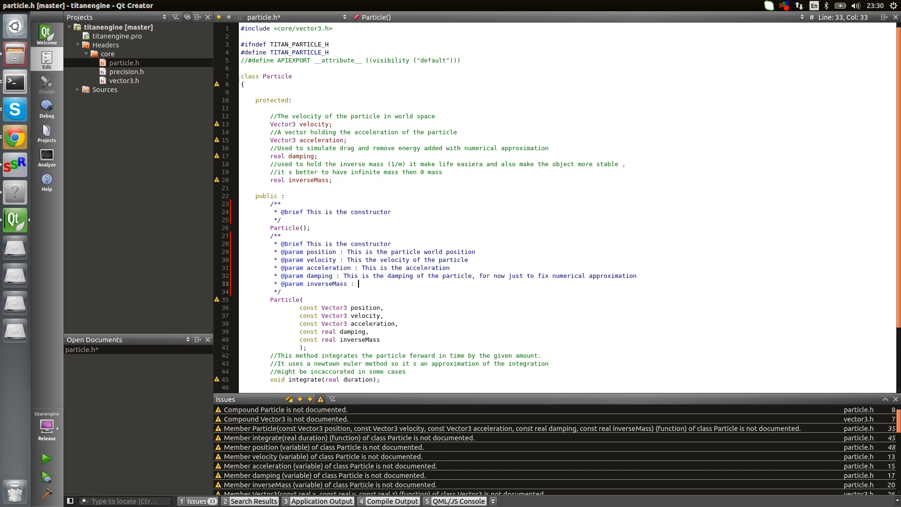
text(This i)
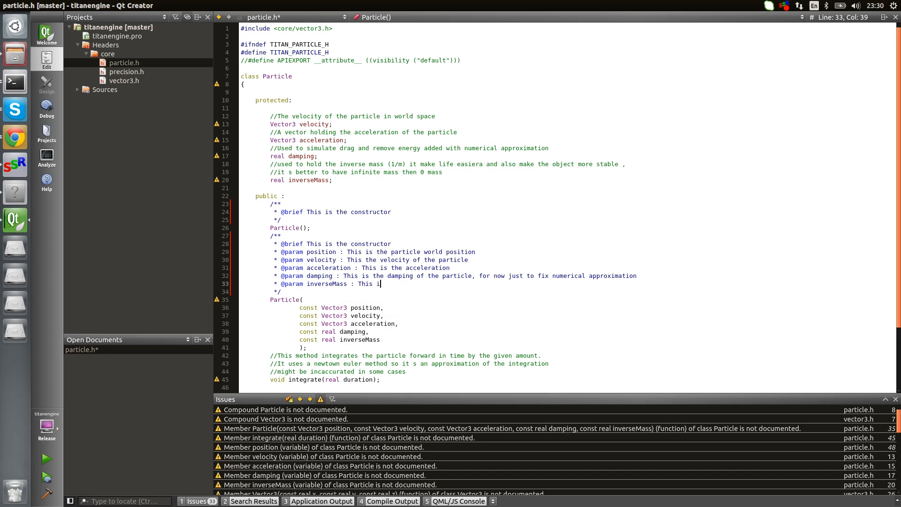
text(s the 1/m)
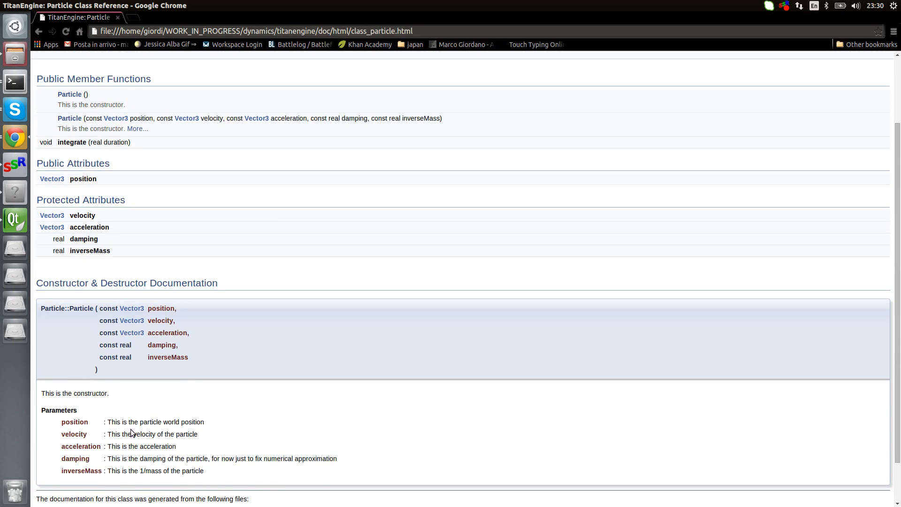
- Open the constructor's detailed docs in Chrome and highlight the position parameter's description
scroll(down, 3)
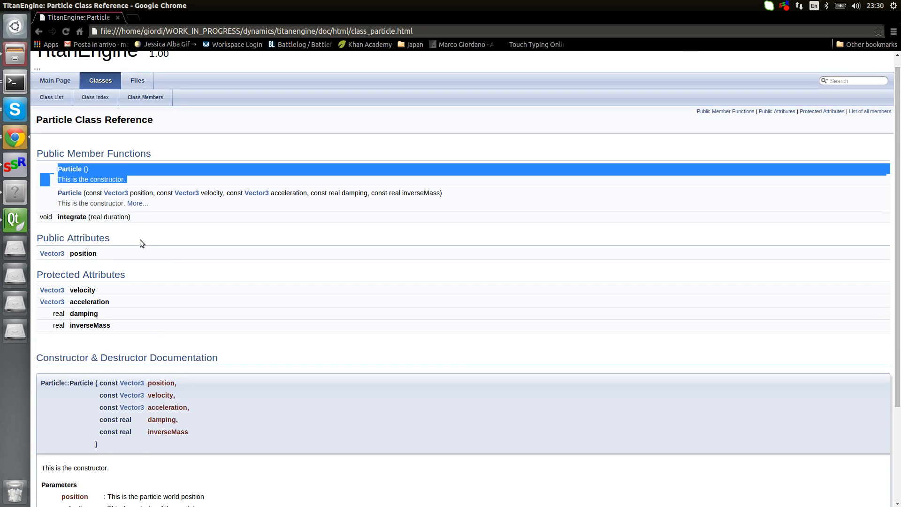
click(86, 213)
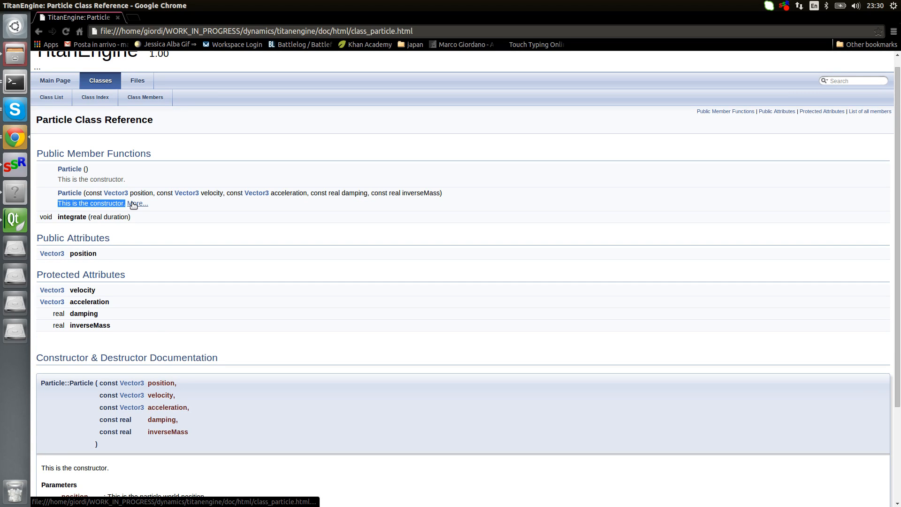
click(137, 202)
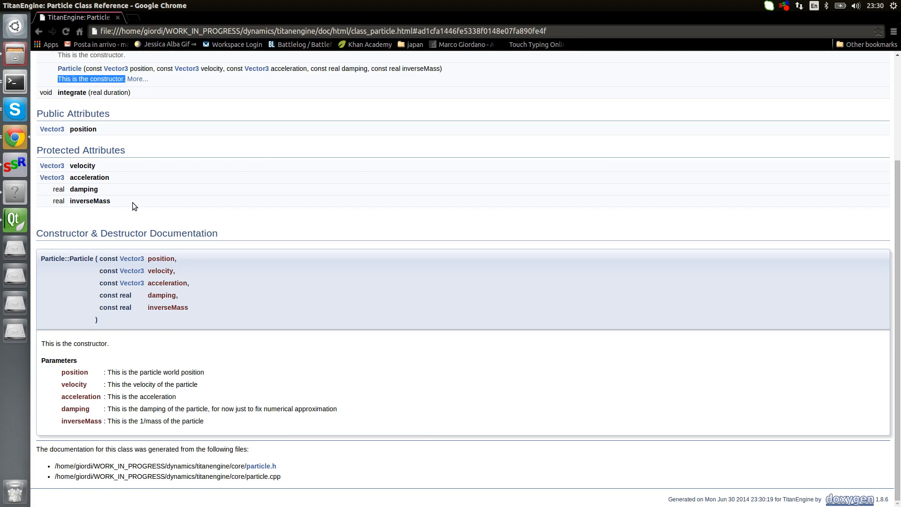
mouse_move(146, 415)
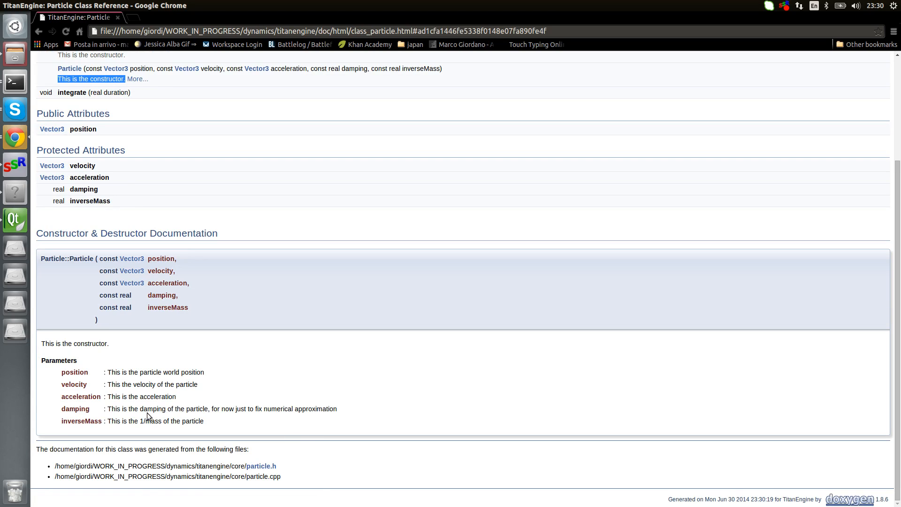
mouse_move(74, 257)
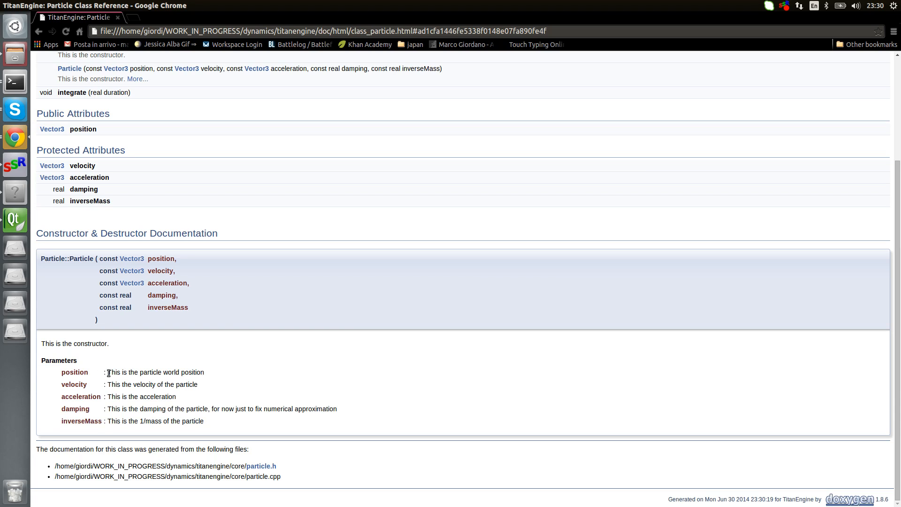
drag(107, 372, 204, 372)
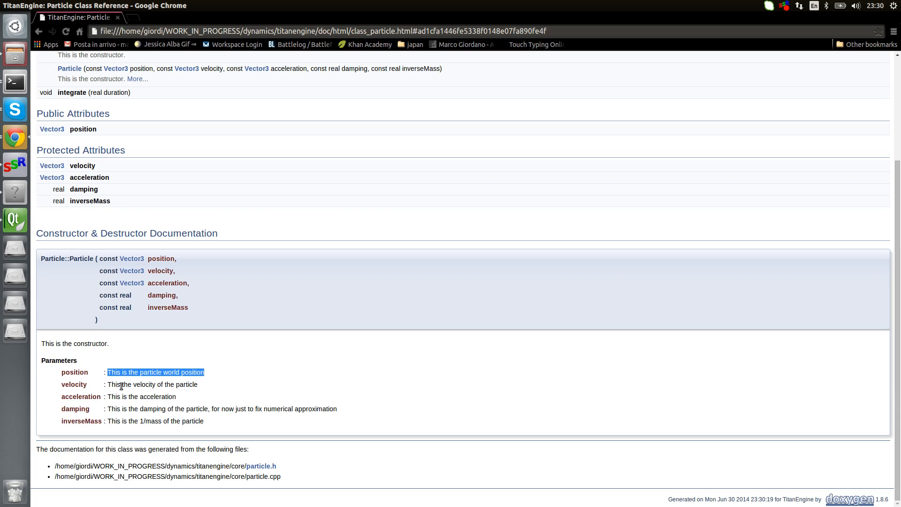
click(244, 400)
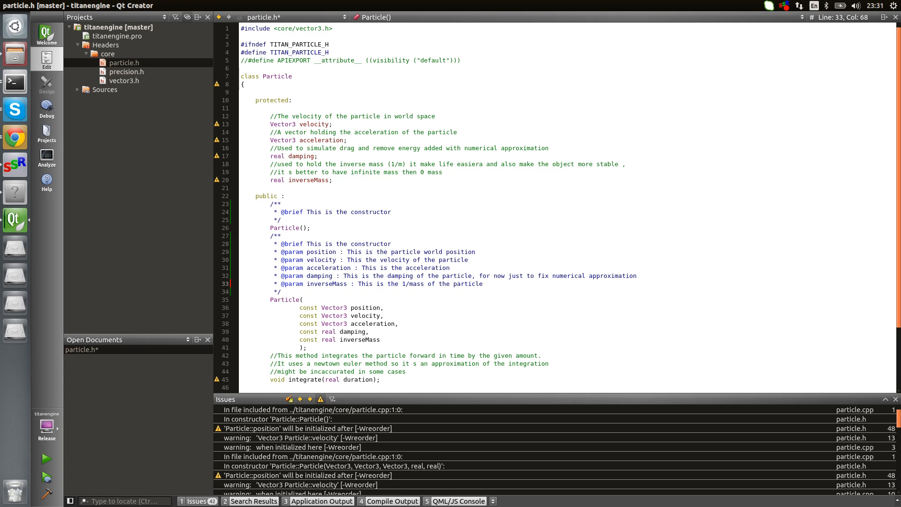
- Append a test 'L000…' string to the inverseMass description, check Chrome, then delete it
text(L0000000000000000000000000000000000000L)
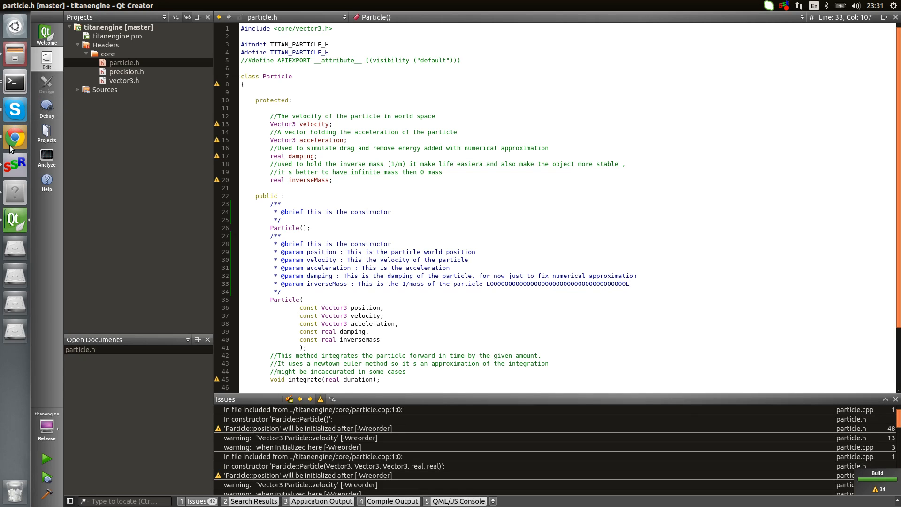
click(14, 136)
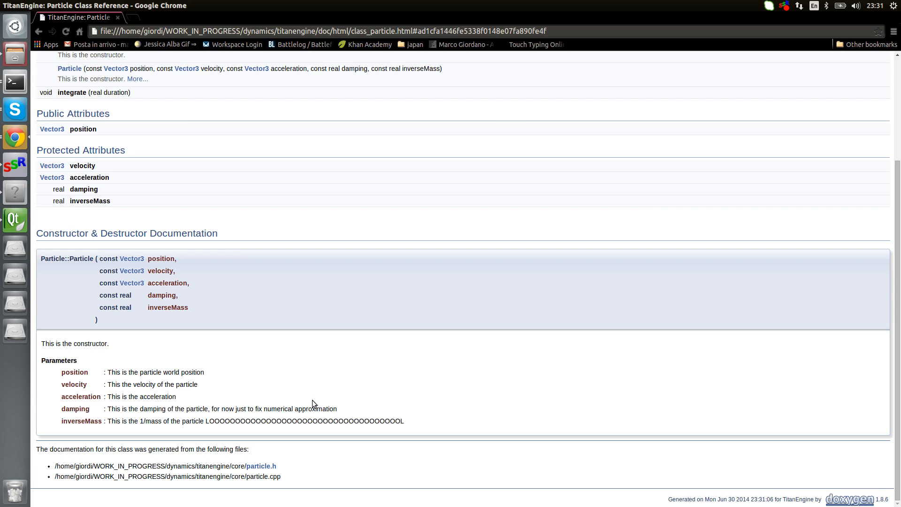
mouse_move(25, 178)
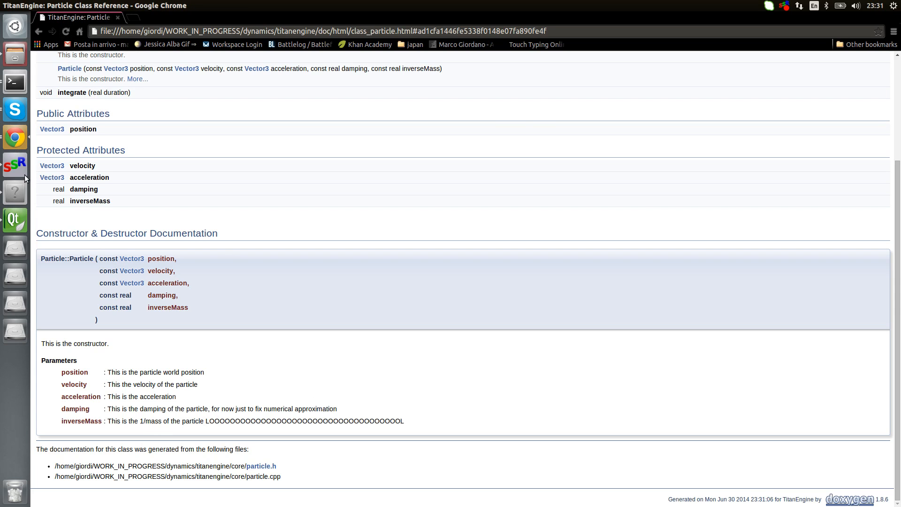
mouse_move(15, 220)
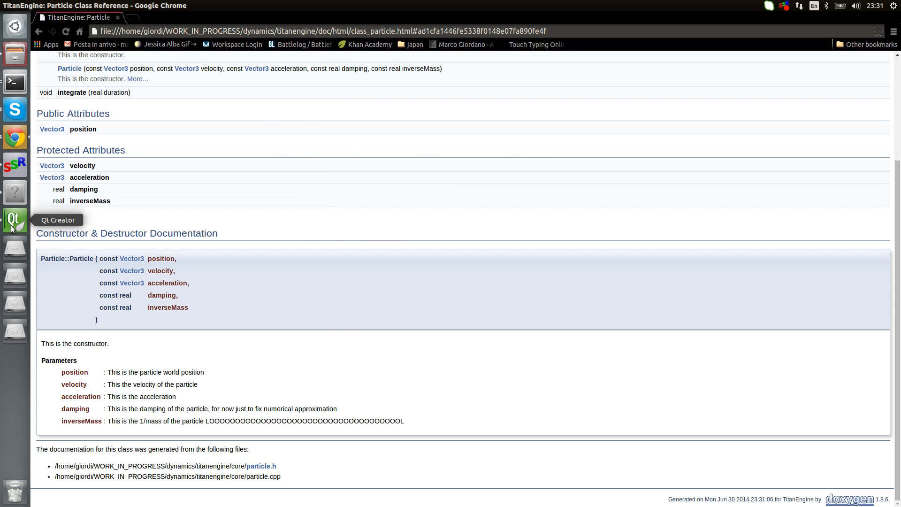
click(15, 220)
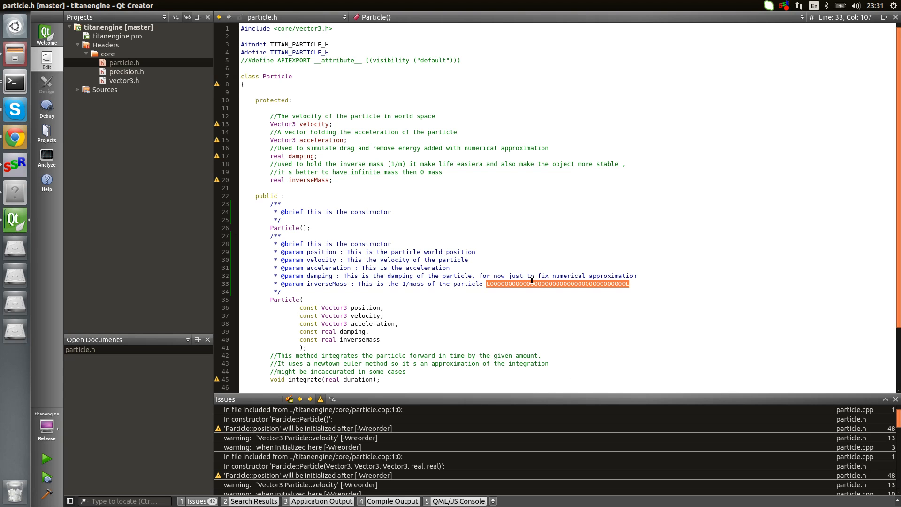
key(Delete)
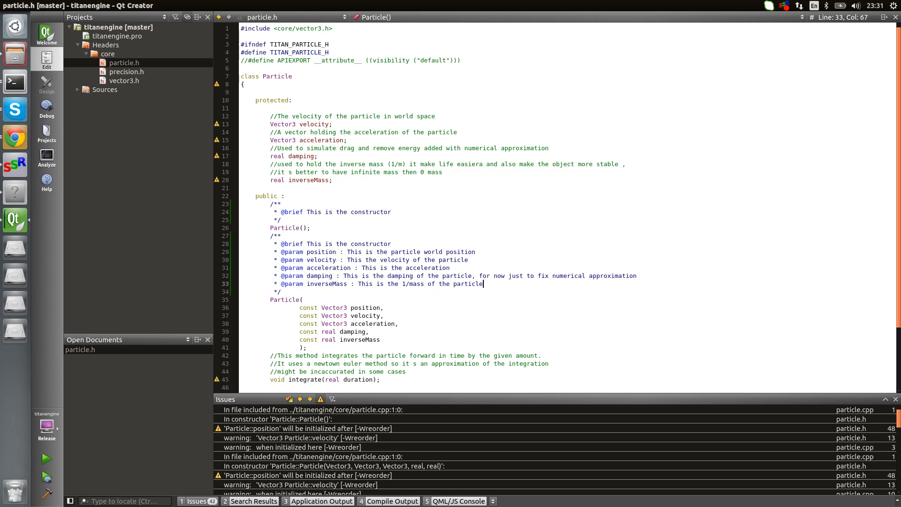